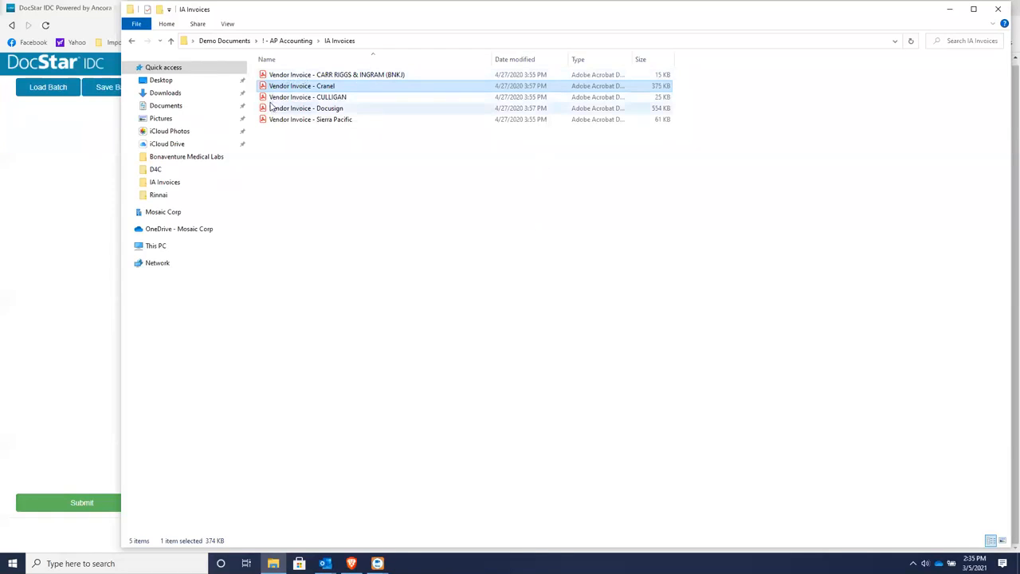
{"action": "mouse_move", "coordinate": [478, 237]}
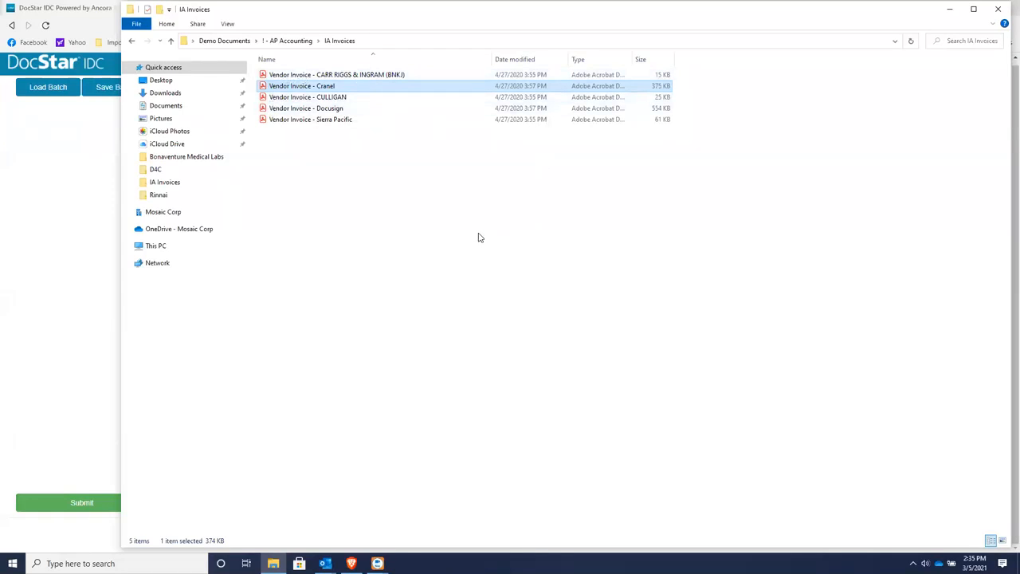
{"action": "mouse_move", "coordinate": [464, 239]}
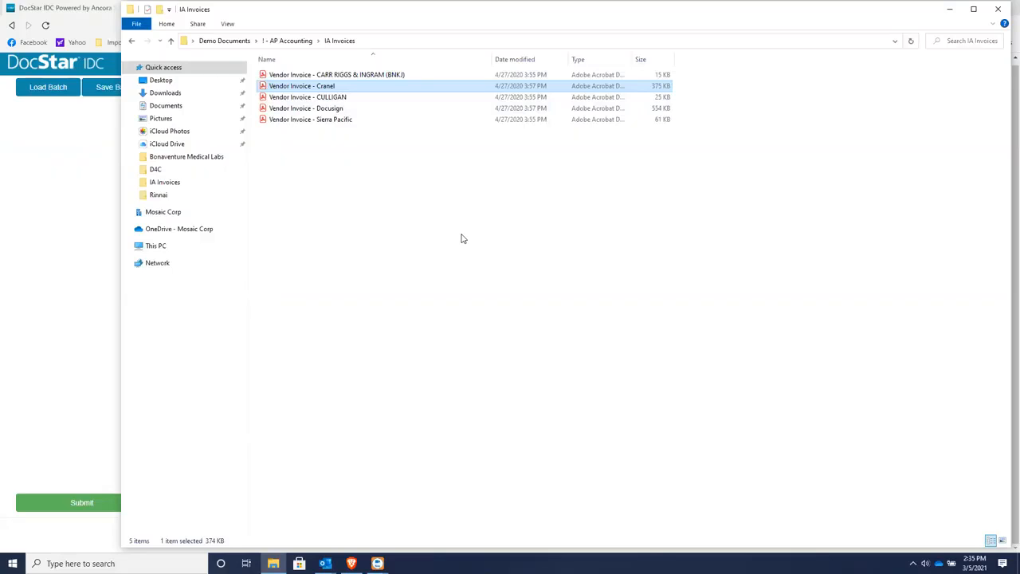
{"action": "mouse_move", "coordinate": [303, 90]}
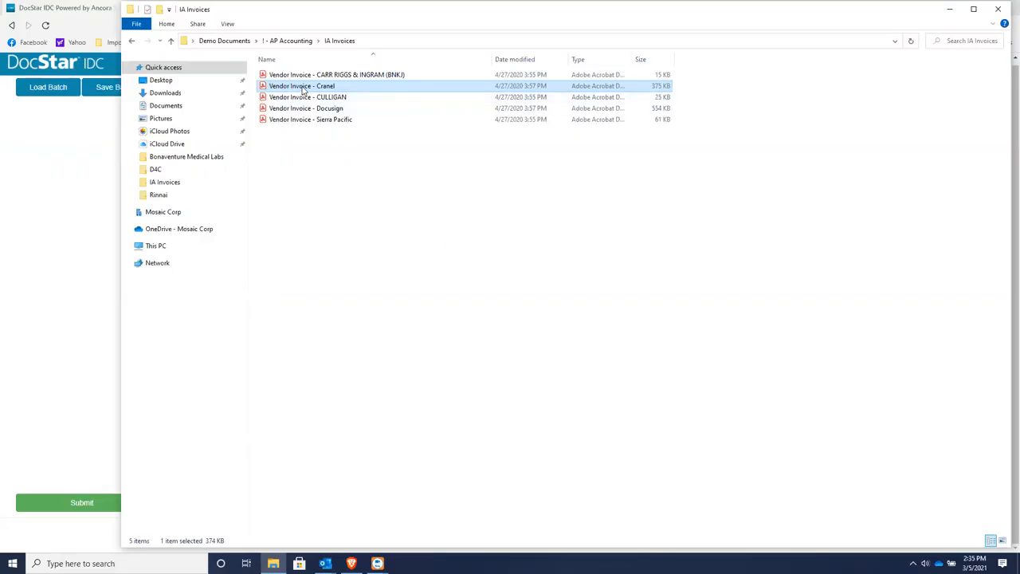
Review the Cranel vendor invoice from the IA Invoices folder, then close its window.
{"action": "double_click", "coordinate": [301, 86]}
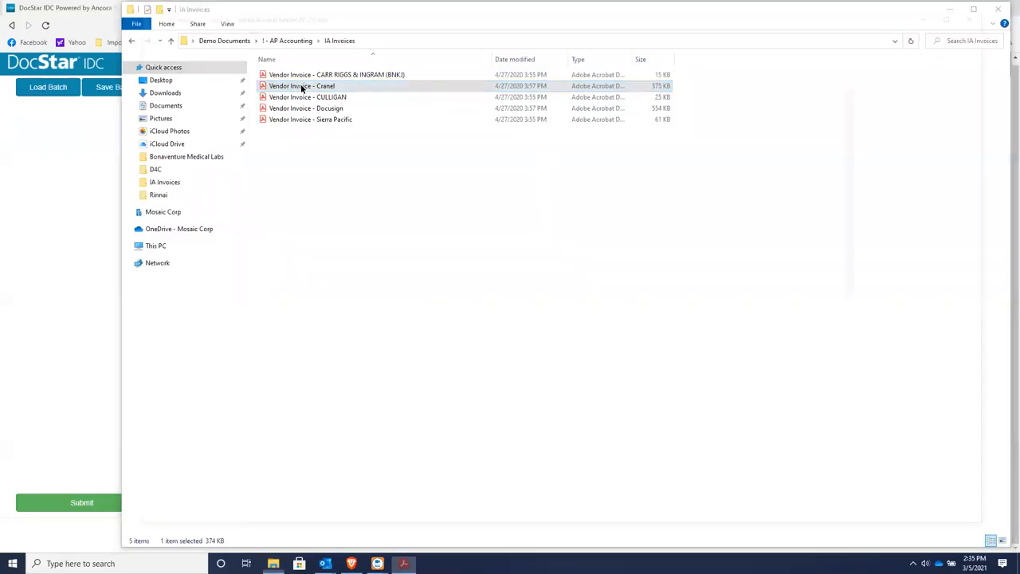
{"action": "double_click", "coordinate": [302, 86]}
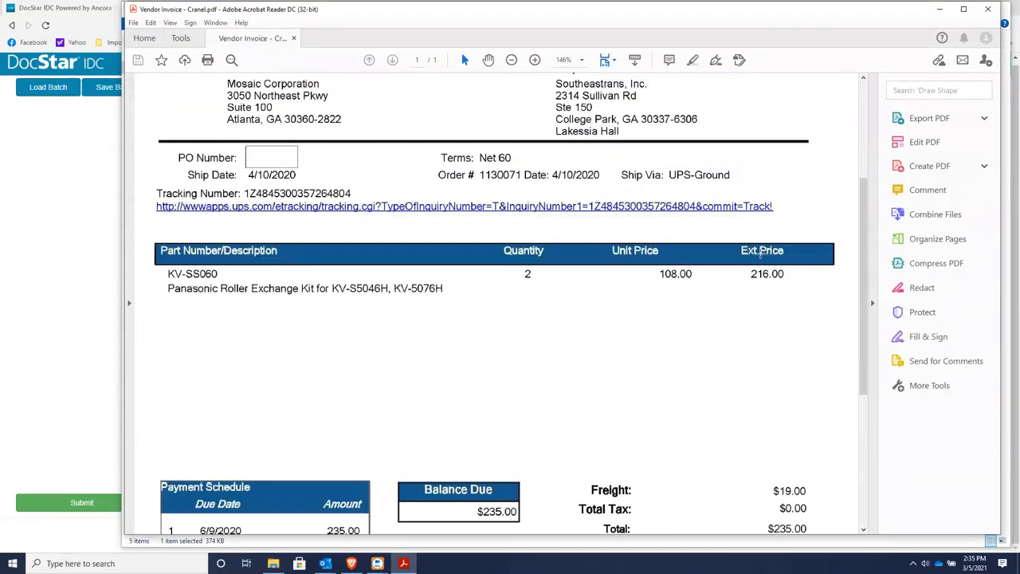
{"action": "scroll", "scroll_direction": "up", "scroll_amount": 3}
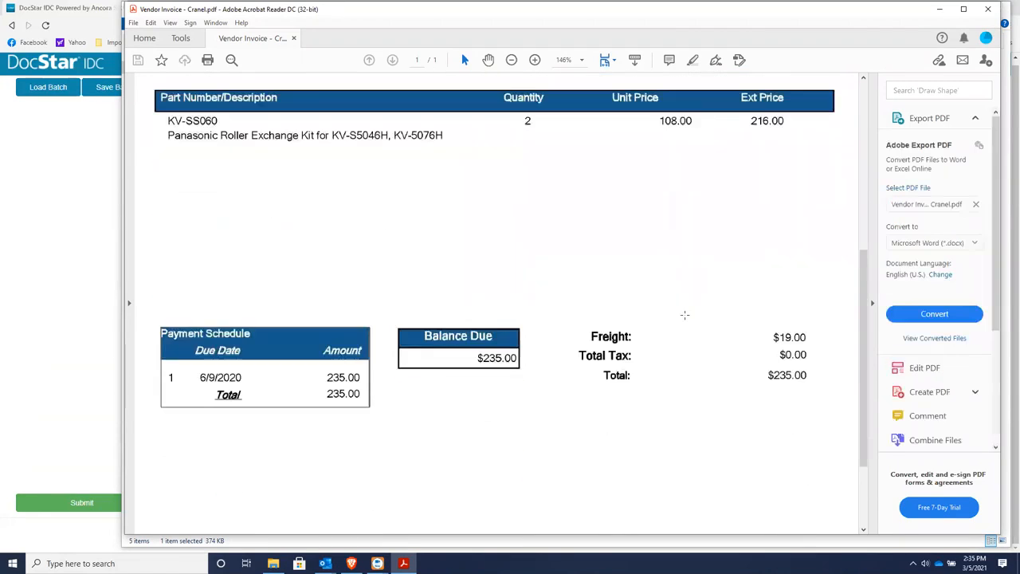
{"action": "scroll", "scroll_direction": "up", "scroll_amount": 3}
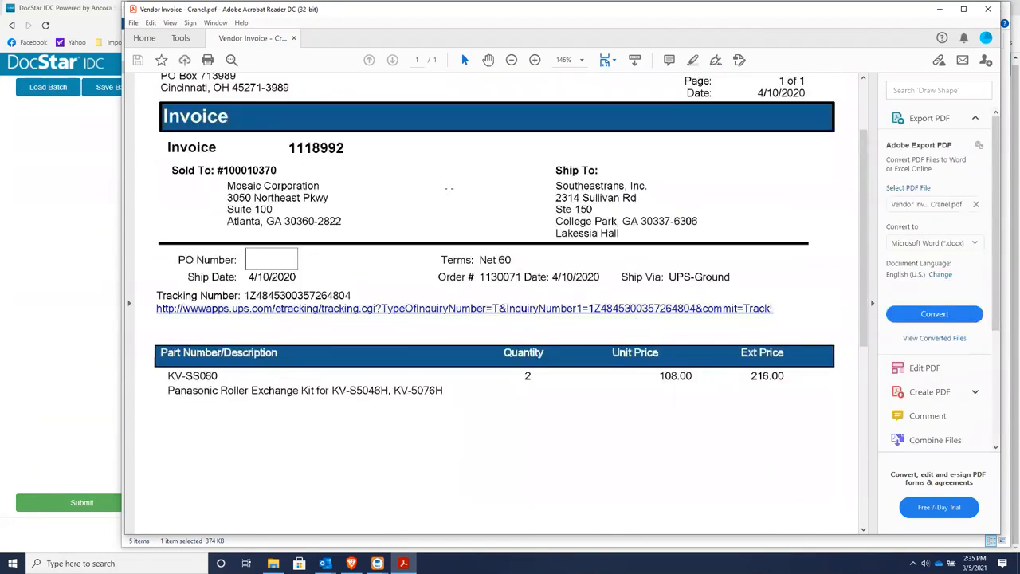
{"action": "mouse_move", "coordinate": [707, 296]}
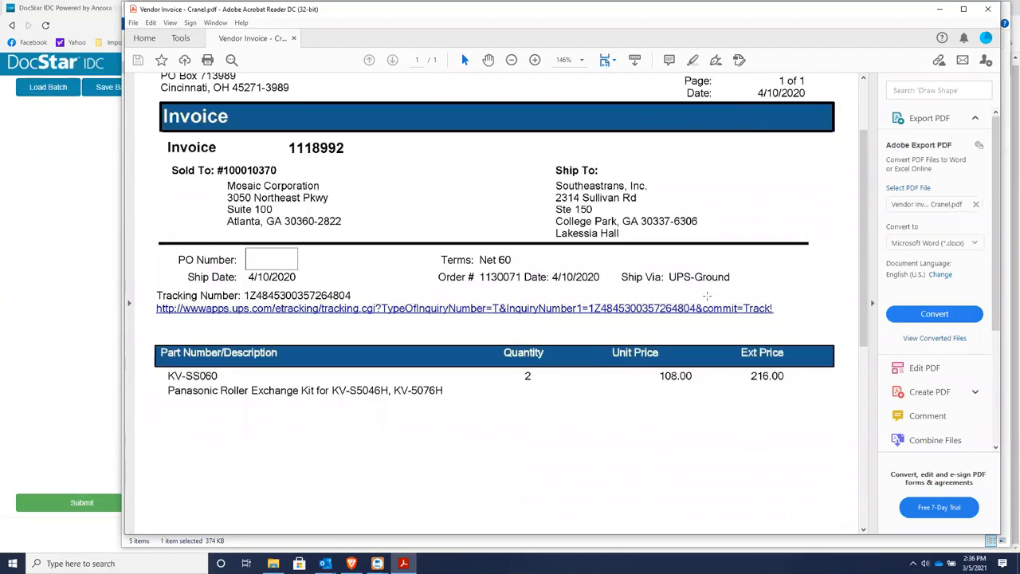
{"action": "scroll", "scroll_direction": "down", "scroll_amount": 3}
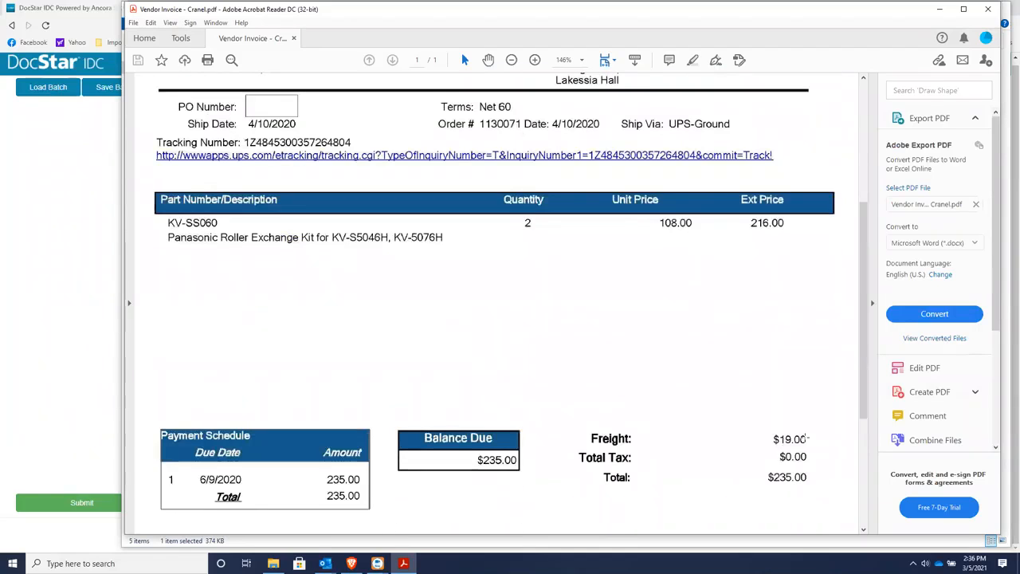
{"action": "scroll", "scroll_direction": "up", "scroll_amount": 3}
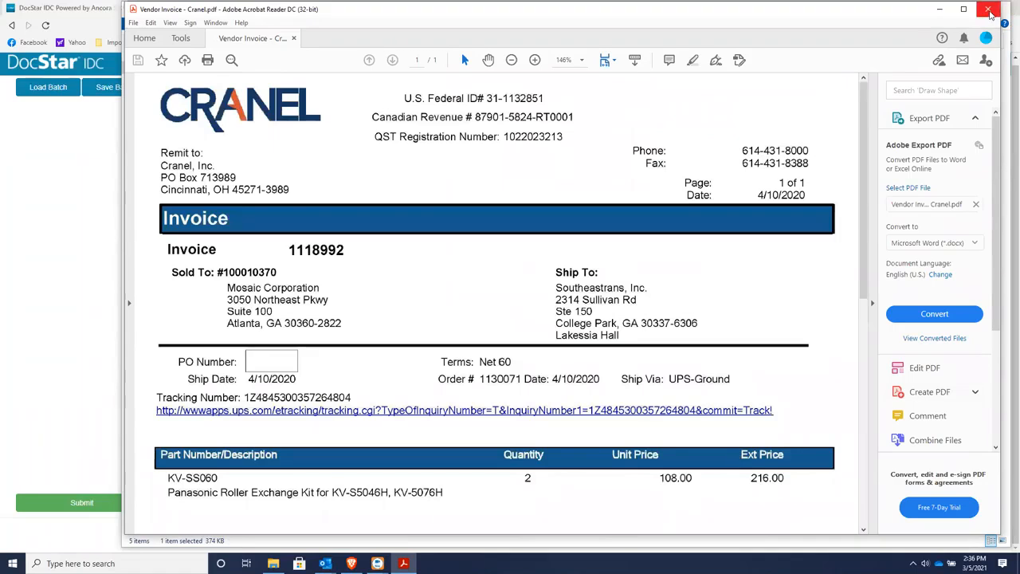
{"action": "mouse_move", "coordinate": [989, 11]}
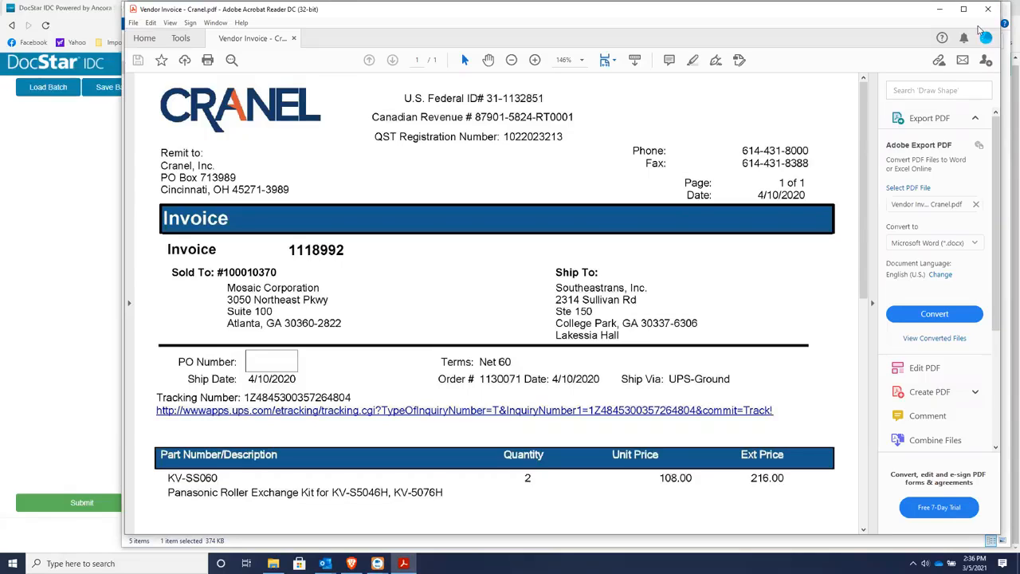
{"action": "left_click", "coordinate": [988, 9]}
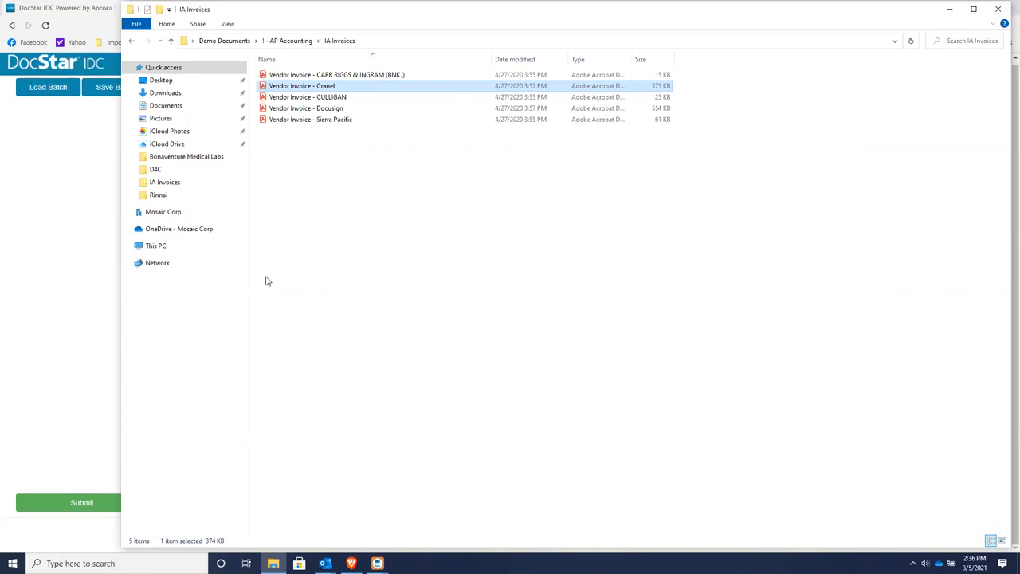
{"action": "mouse_move", "coordinate": [53, 347]}
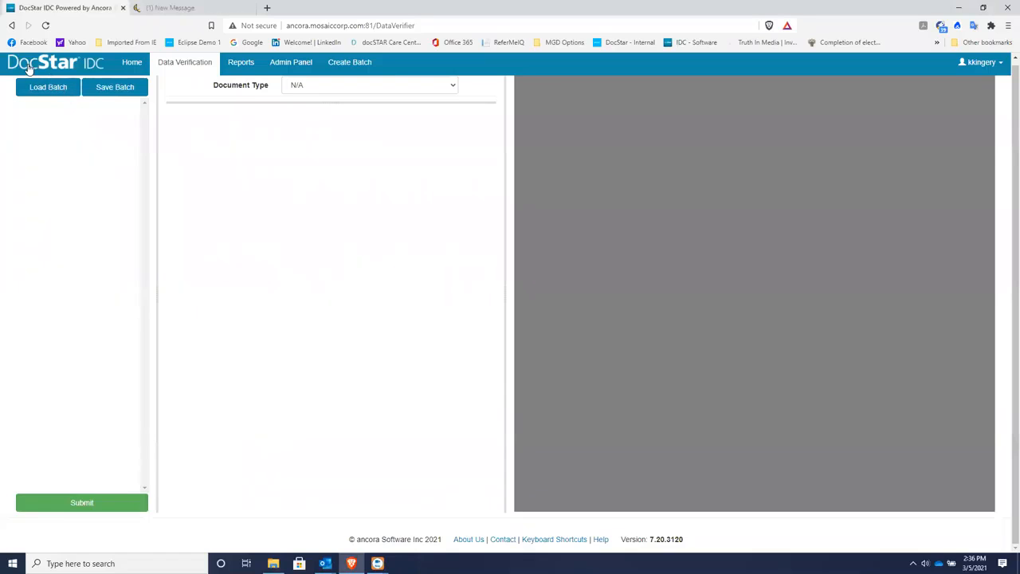
{"action": "mouse_move", "coordinate": [93, 70]}
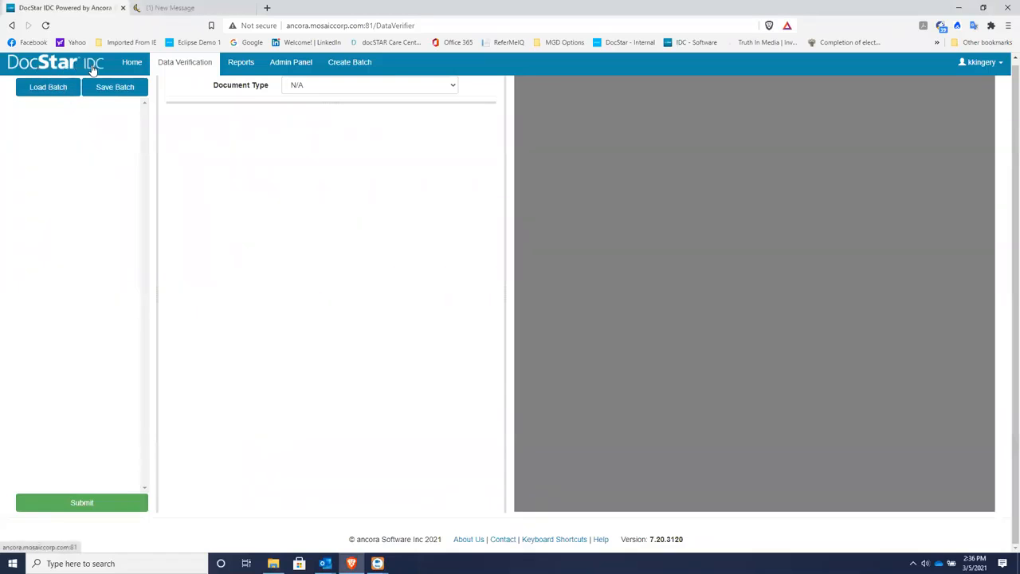
{"action": "mouse_move", "coordinate": [502, 343]}
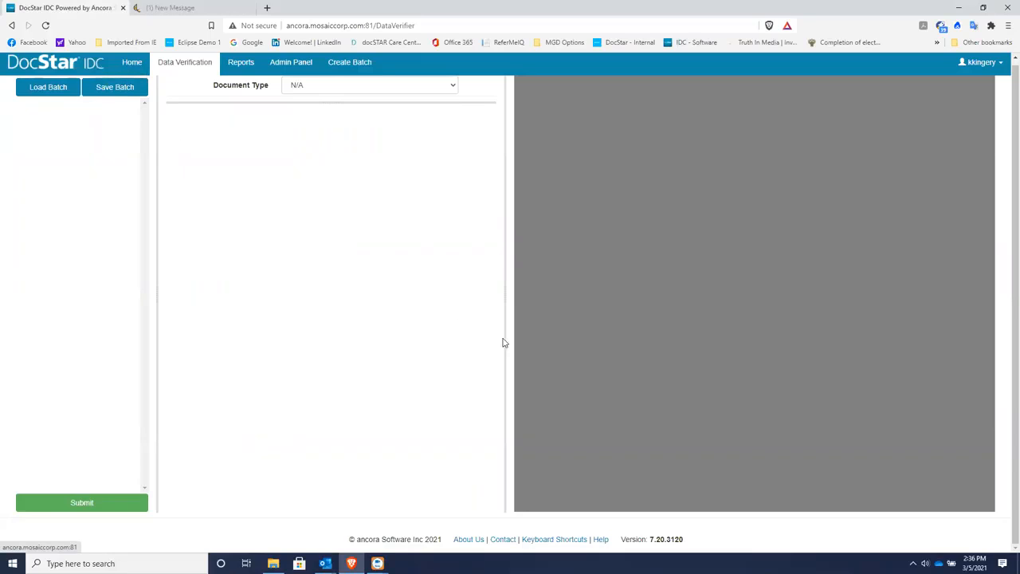
{"action": "mouse_move", "coordinate": [401, 327]}
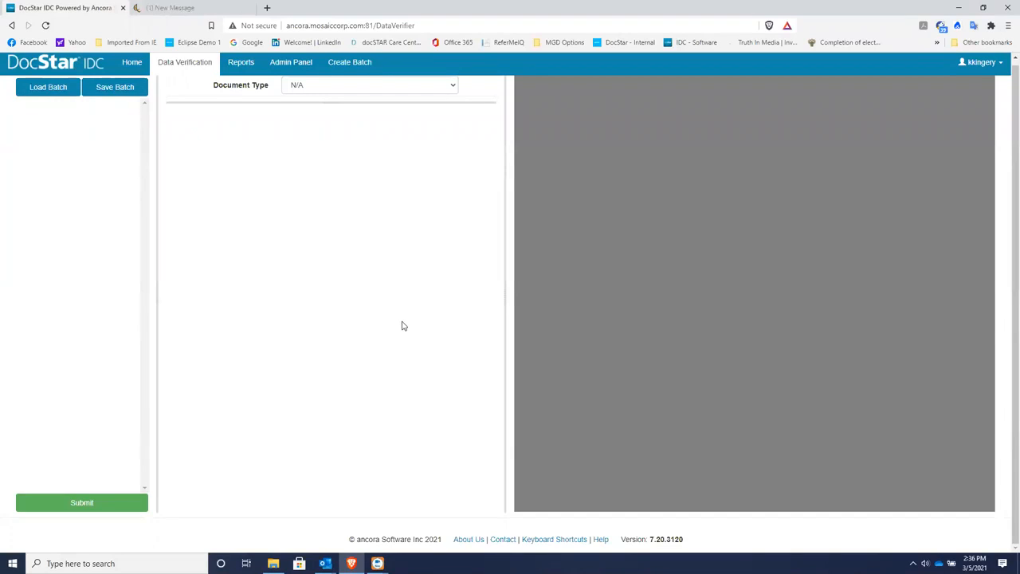
{"action": "mouse_move", "coordinate": [391, 174]}
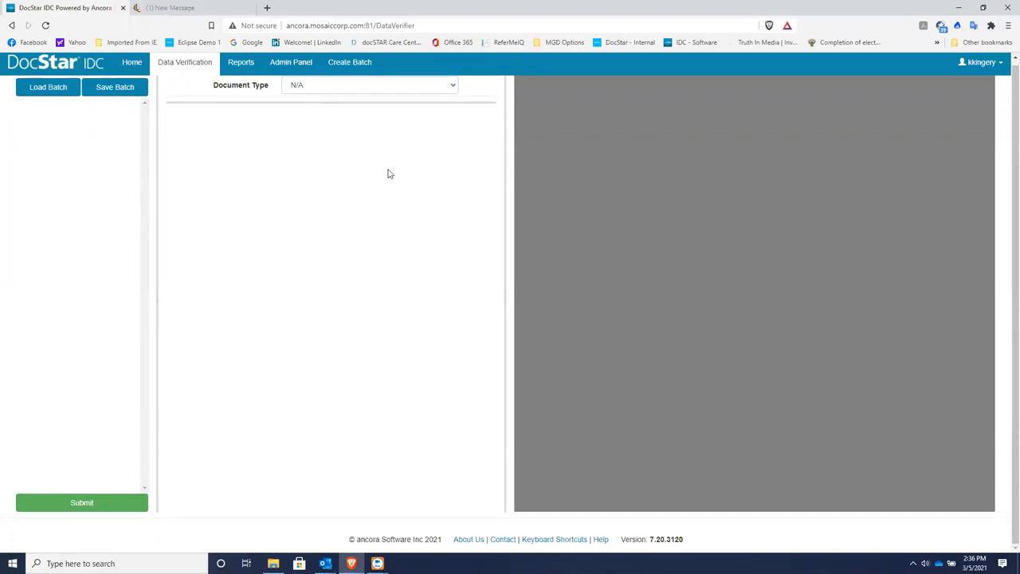
{"action": "mouse_move", "coordinate": [174, 226]}
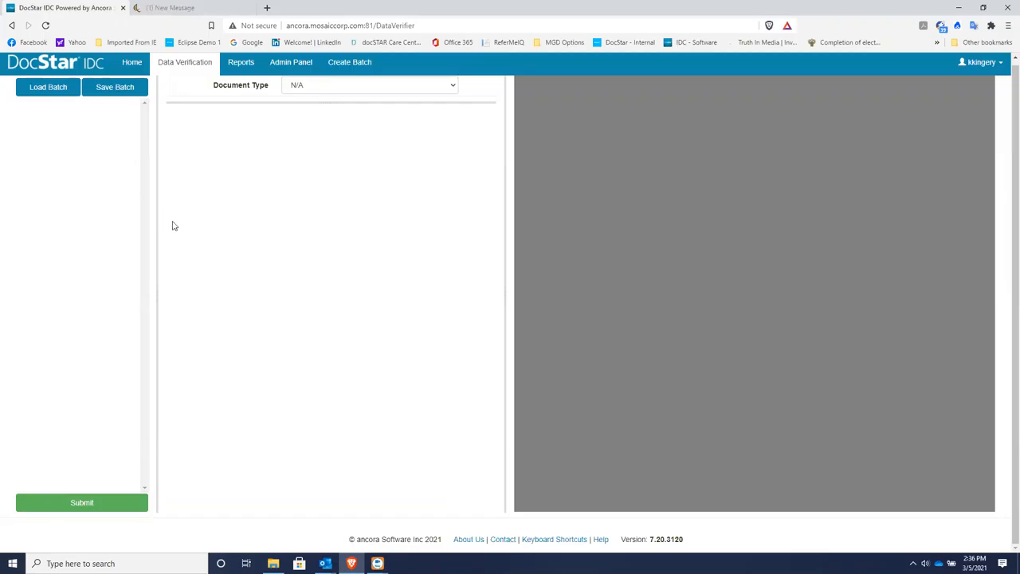
{"action": "mouse_move", "coordinate": [123, 252]}
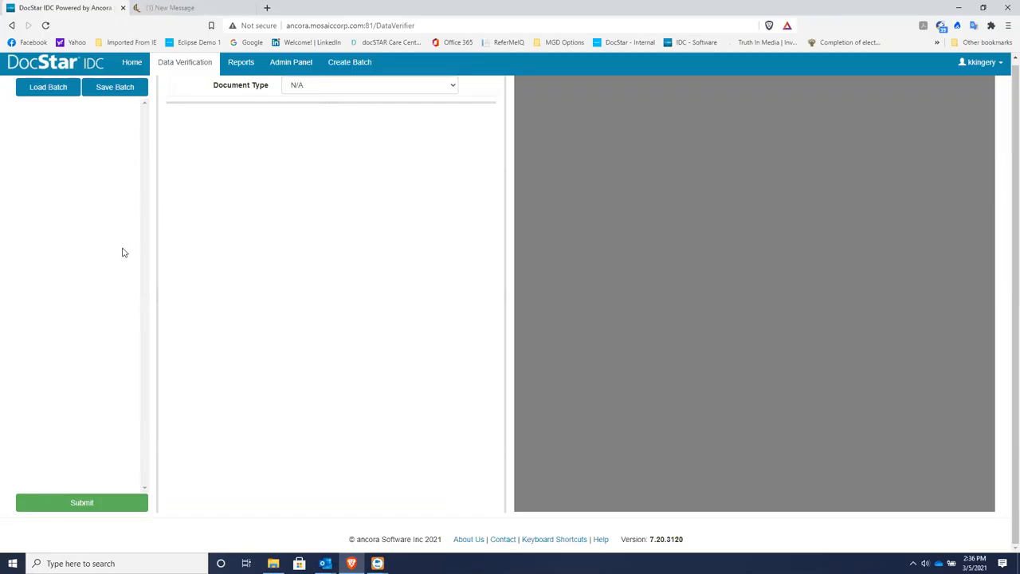
{"action": "mouse_move", "coordinate": [109, 250]}
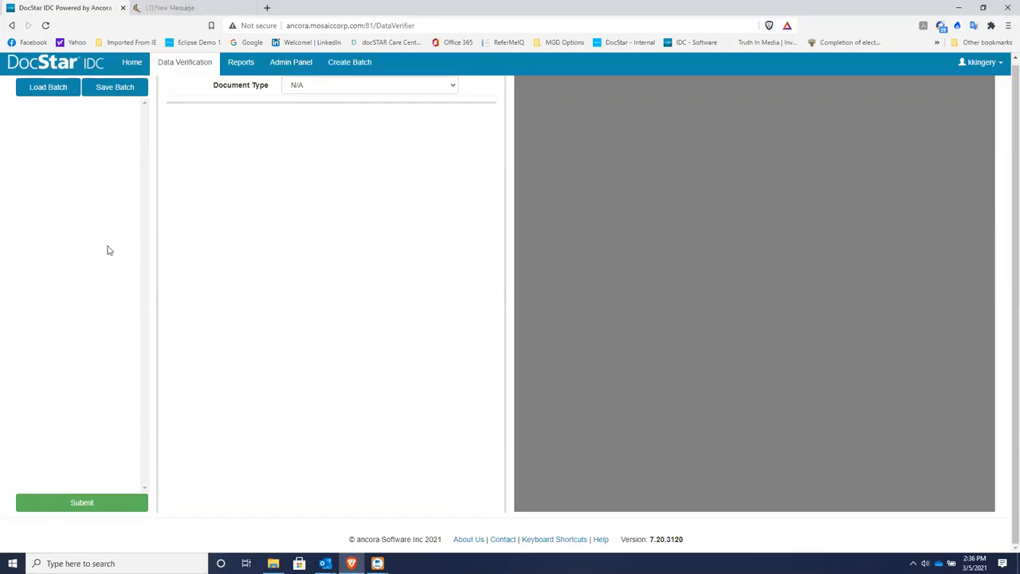
{"action": "mouse_move", "coordinate": [167, 247]}
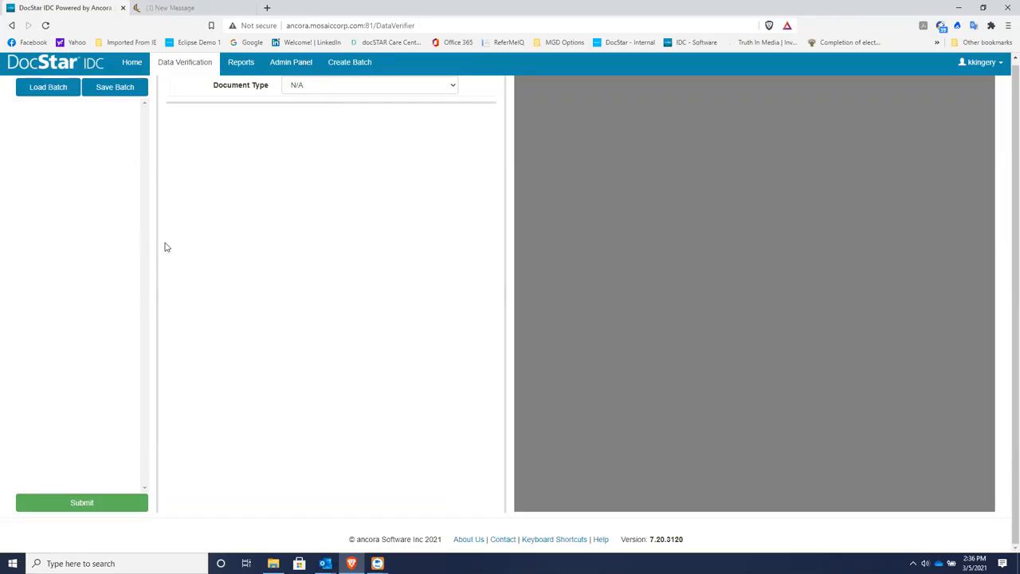
{"action": "mouse_move", "coordinate": [336, 239]}
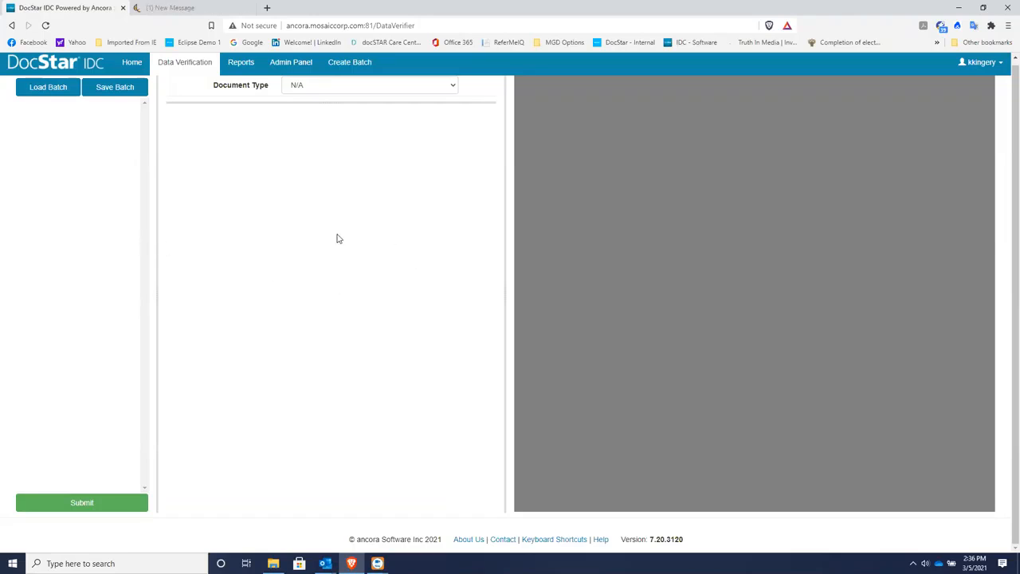
{"action": "mouse_move", "coordinate": [476, 233]}
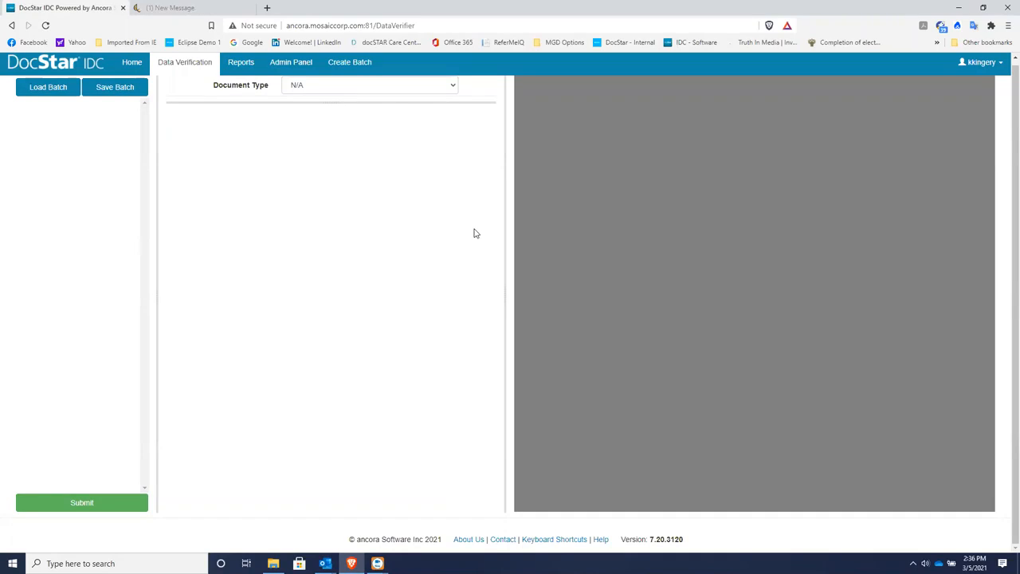
{"action": "mouse_move", "coordinate": [471, 233]}
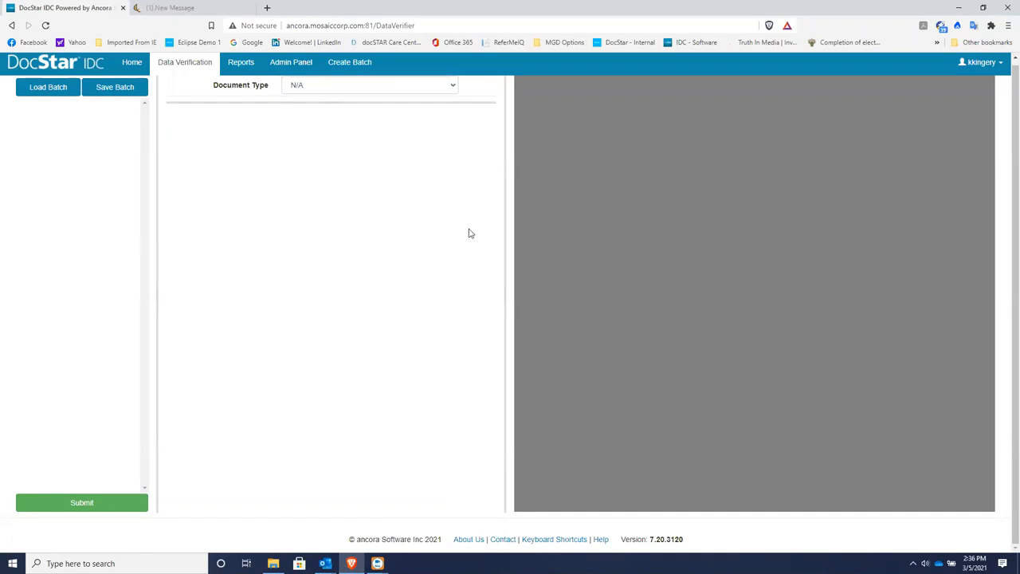
{"action": "mouse_move", "coordinate": [434, 236]}
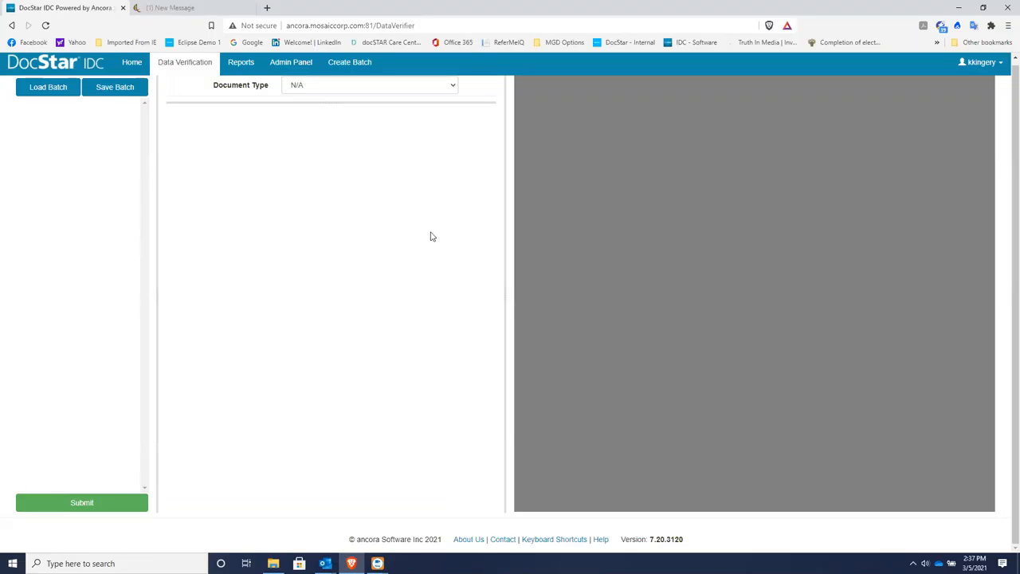
{"action": "mouse_move", "coordinate": [343, 239]}
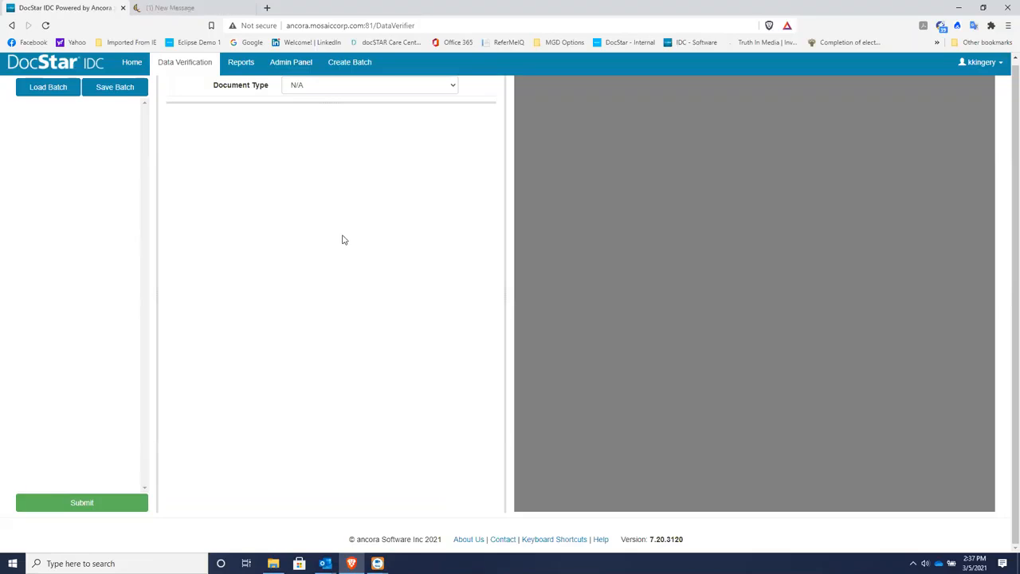
{"action": "mouse_move", "coordinate": [327, 254]}
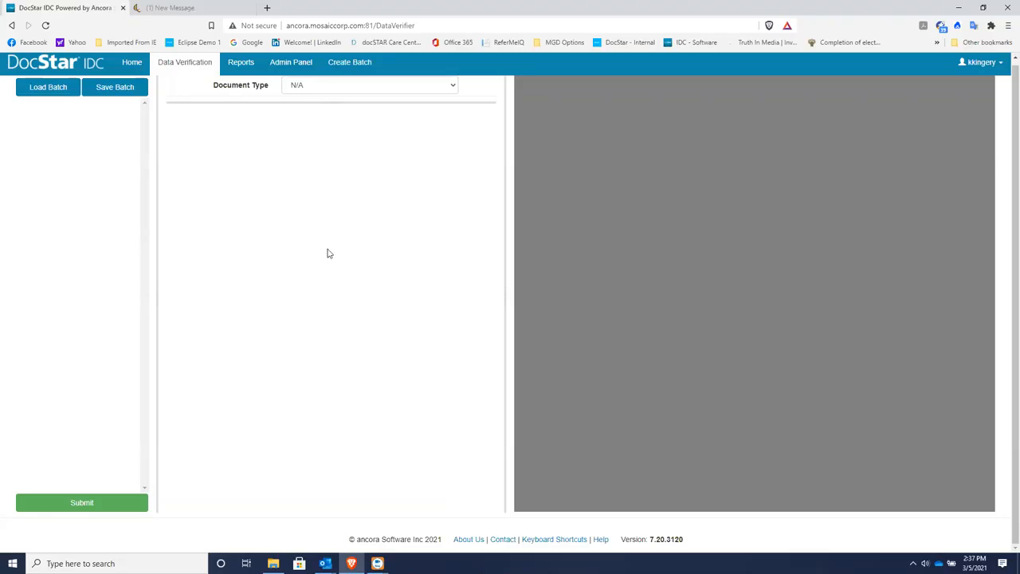
{"action": "mouse_move", "coordinate": [48, 87]}
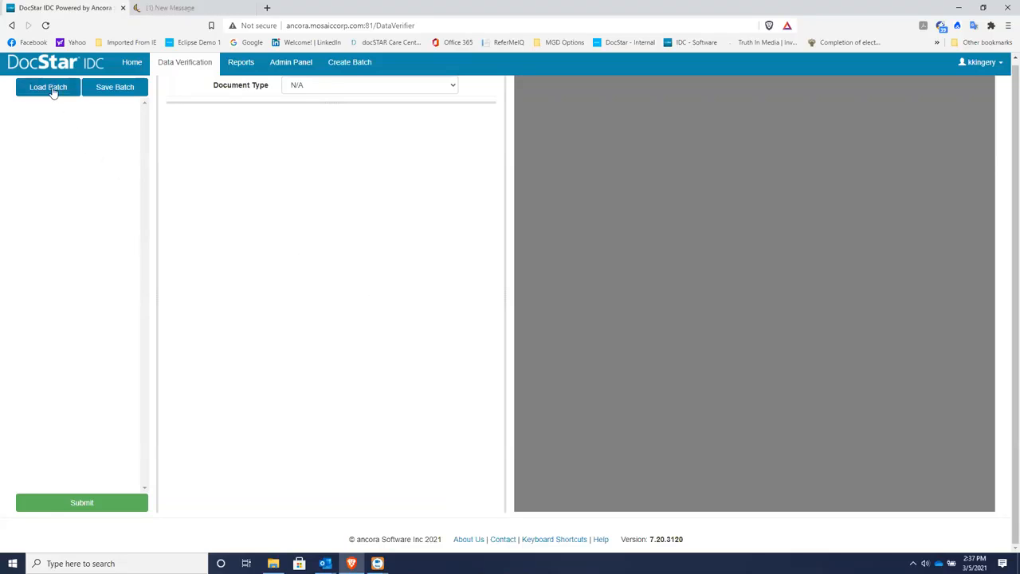
{"action": "left_click", "coordinate": [48, 87]}
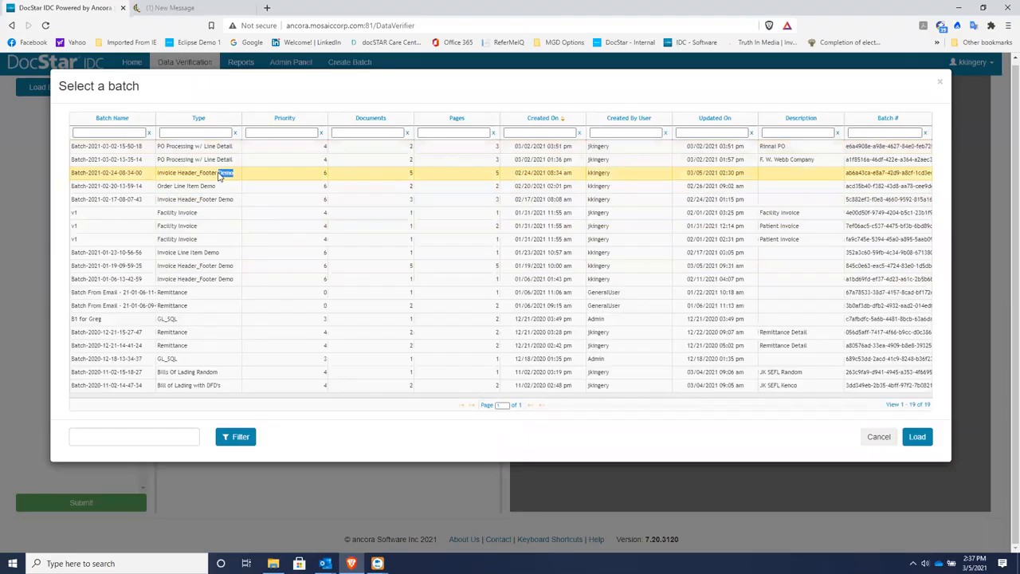
{"action": "left_click", "coordinate": [916, 436]}
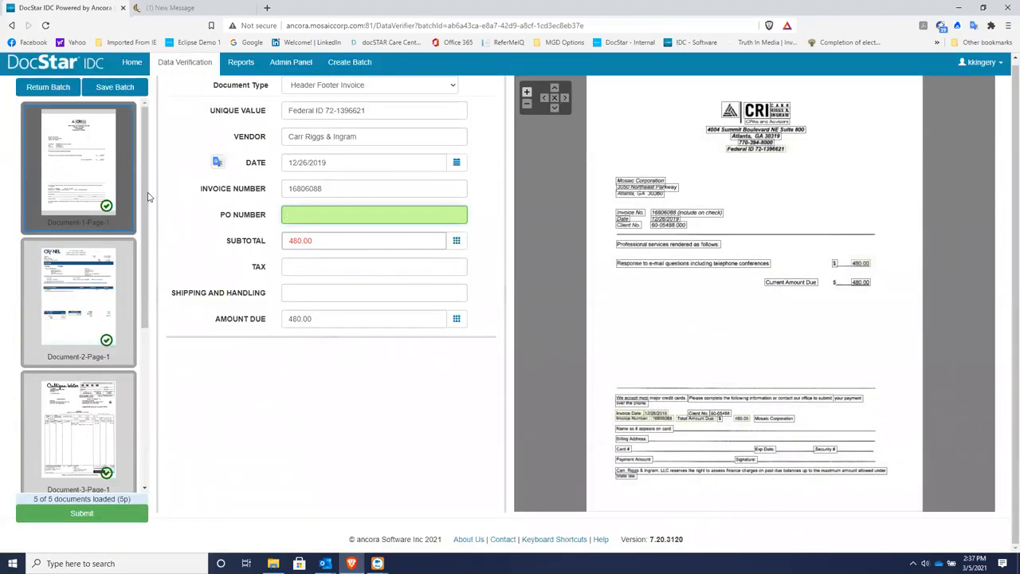
{"action": "scroll", "scroll_direction": "down", "scroll_amount": 3}
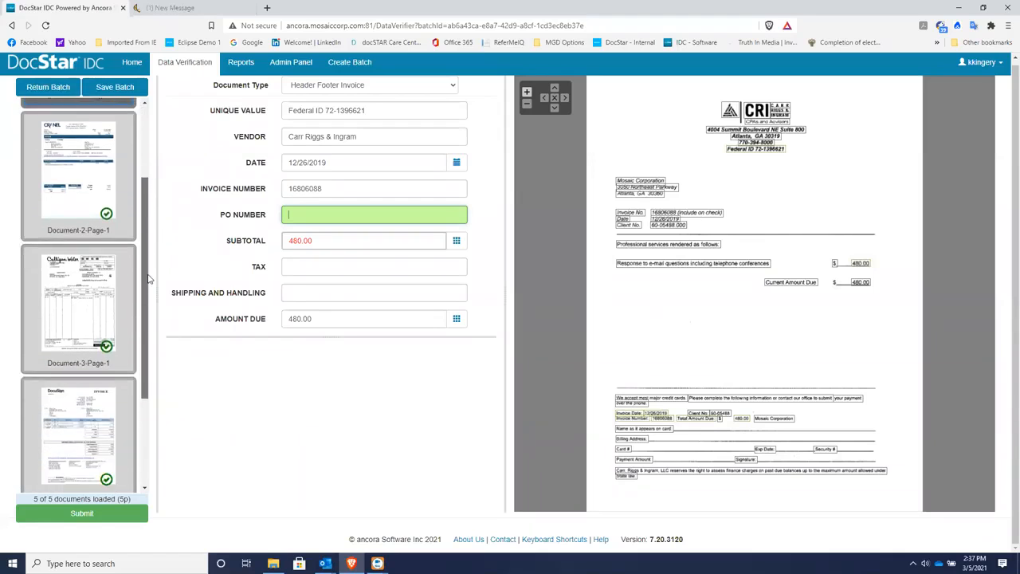
{"action": "scroll", "scroll_direction": "down", "scroll_amount": 3}
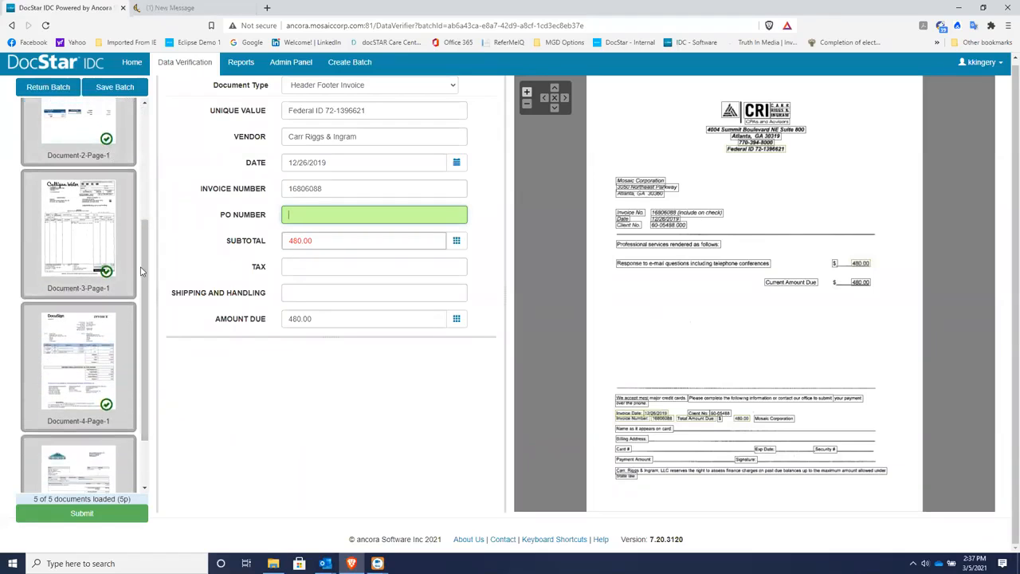
{"action": "scroll", "scroll_direction": "up", "scroll_amount": 3}
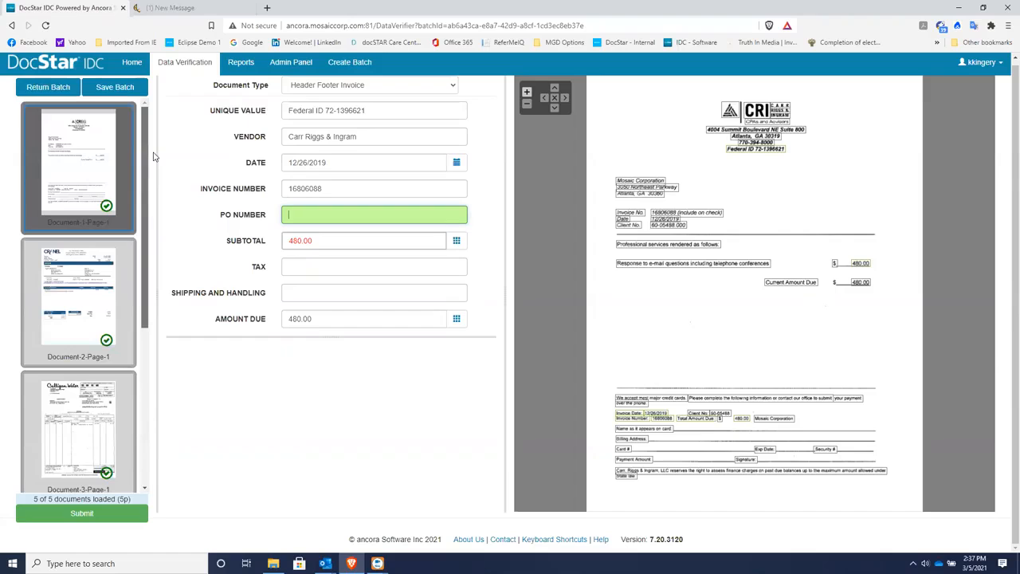
{"action": "scroll", "scroll_direction": "down", "scroll_amount": 3}
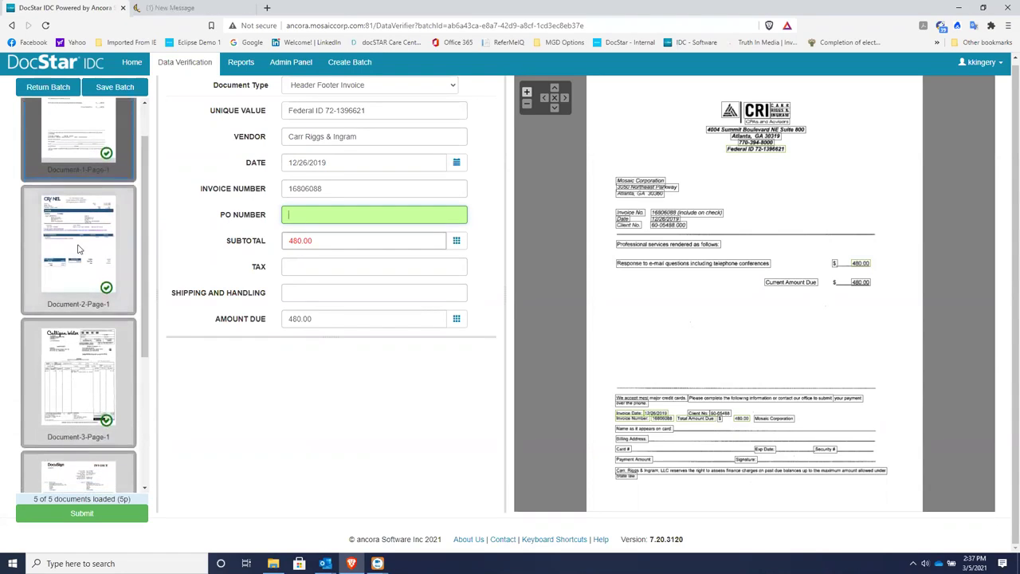
Open the Document-2 Cranel, Inc. invoice and empty its Shipping and Handling field.
{"action": "left_click", "coordinate": [79, 251]}
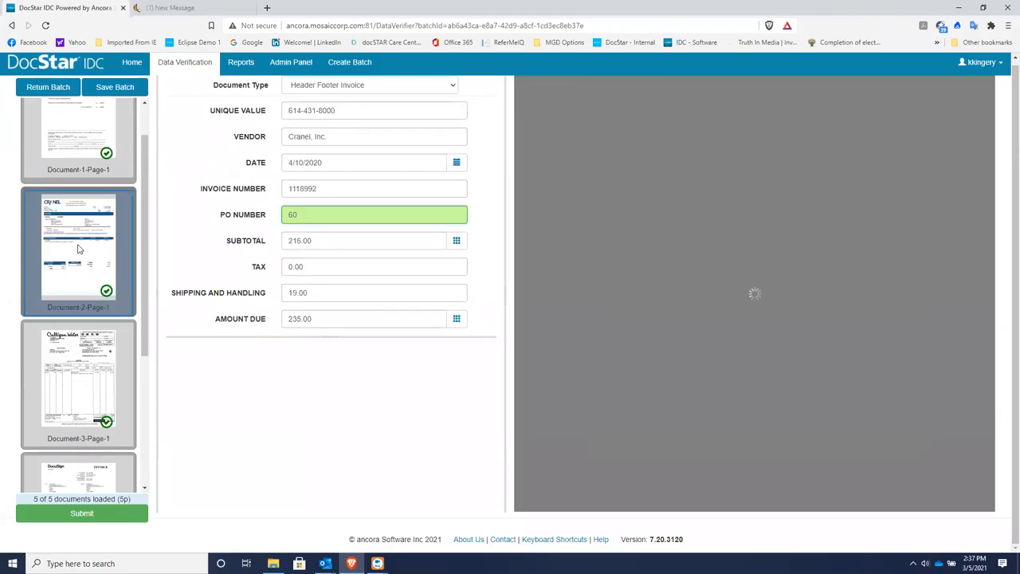
{"action": "left_click", "coordinate": [78, 250]}
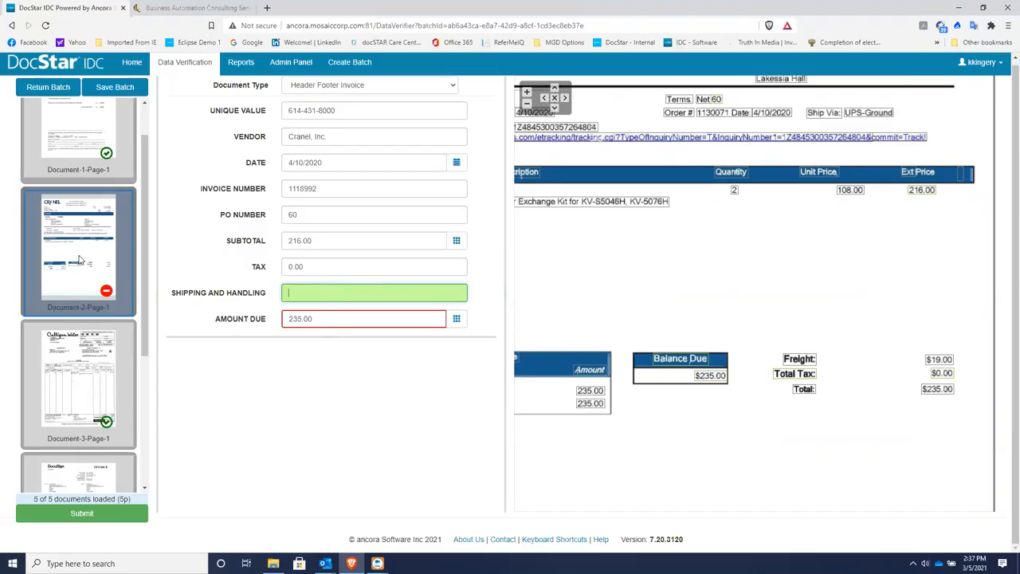
{"action": "mouse_move", "coordinate": [94, 287]}
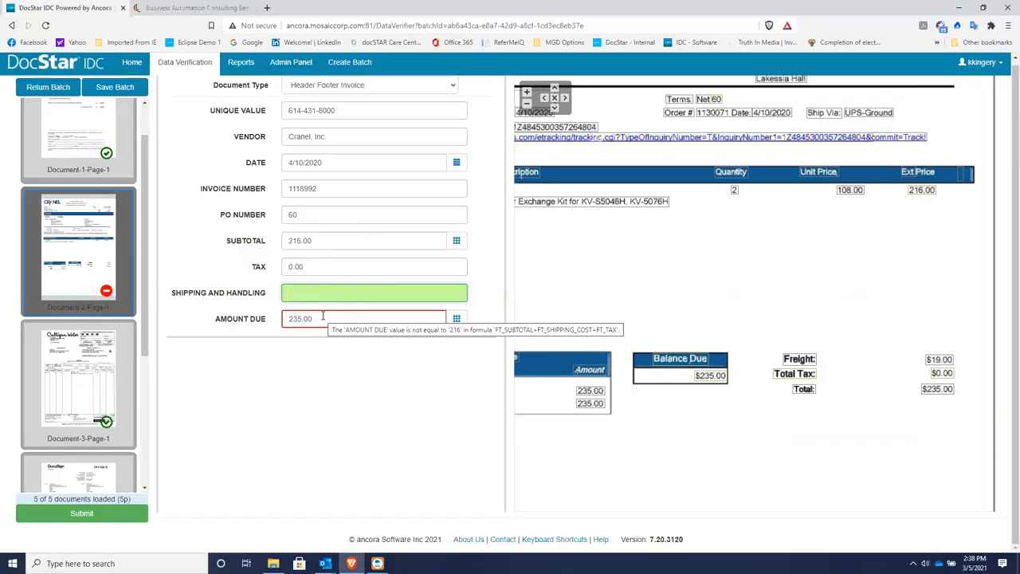
{"action": "left_click", "coordinate": [374, 293]}
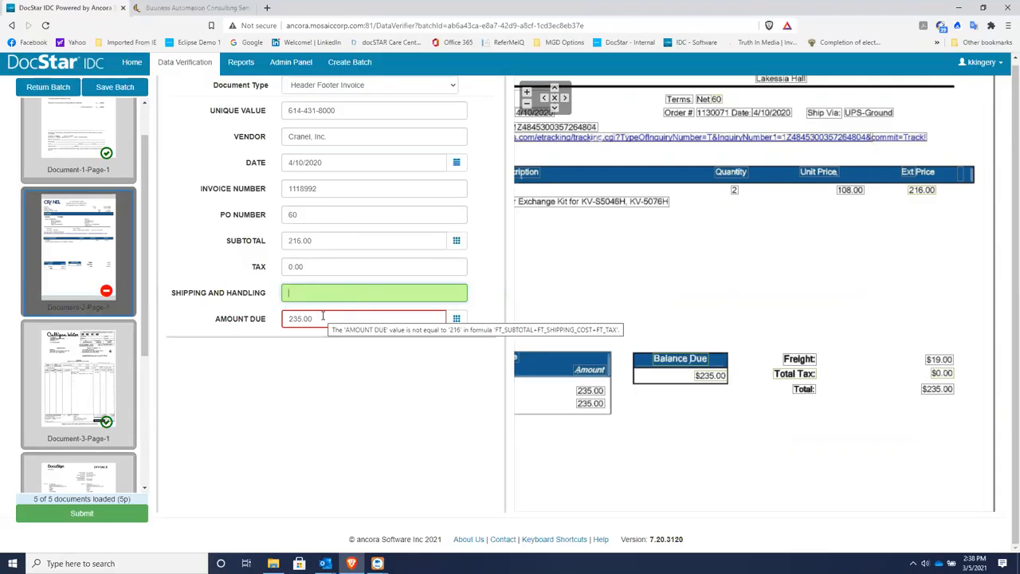
{"action": "mouse_move", "coordinate": [414, 419]}
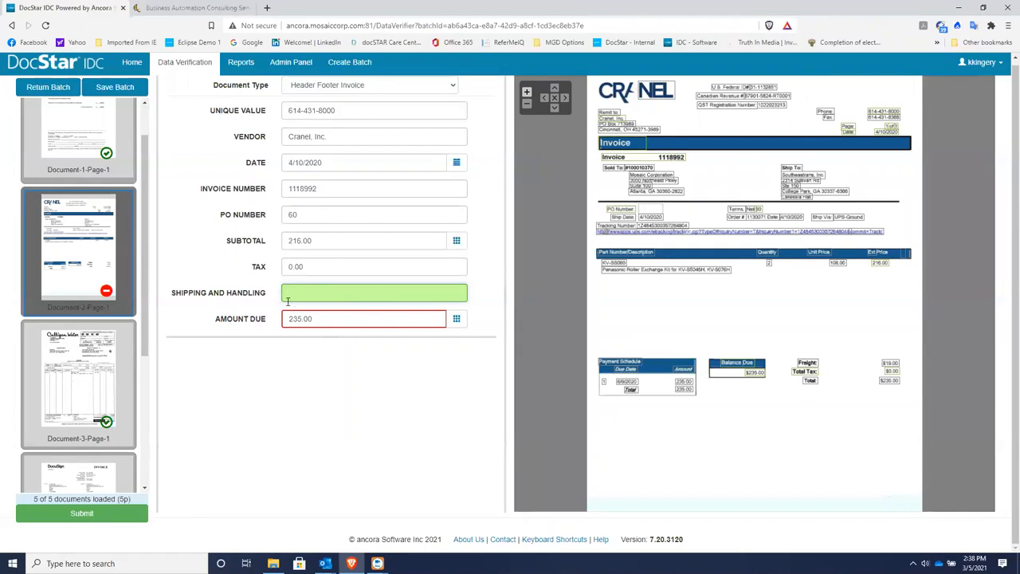
{"action": "mouse_move", "coordinate": [340, 294]}
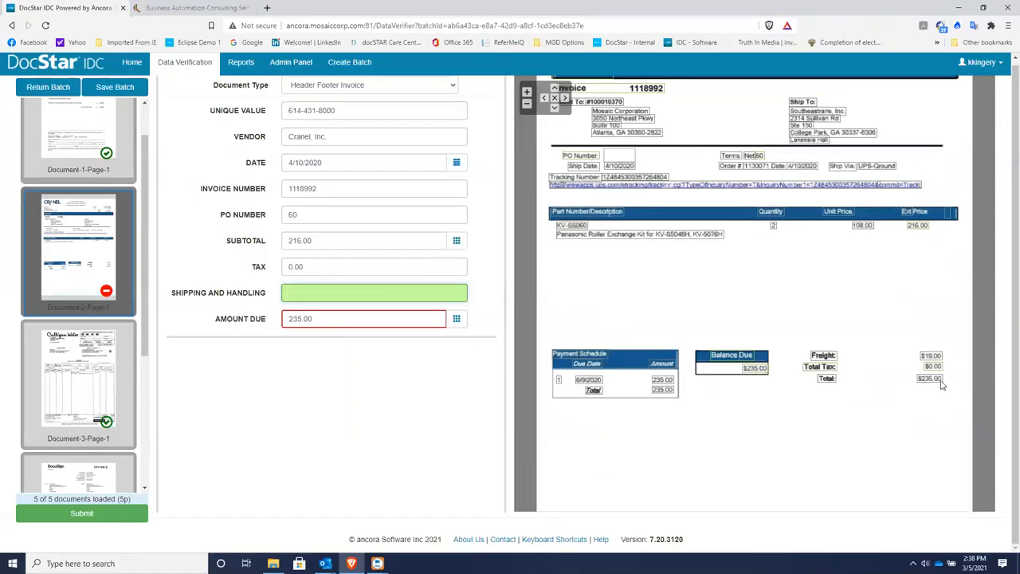
Enter 19.00 as the Cranel shipping and handling, then open the Culligan Atlanta invoice.
{"action": "left_click", "coordinate": [375, 292]}
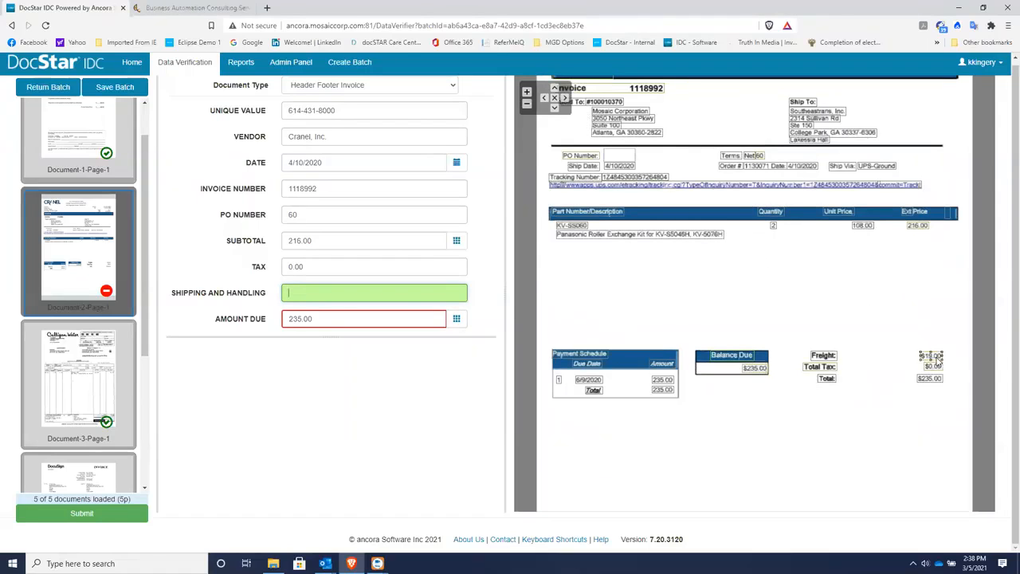
{"action": "type", "text": "19.00"}
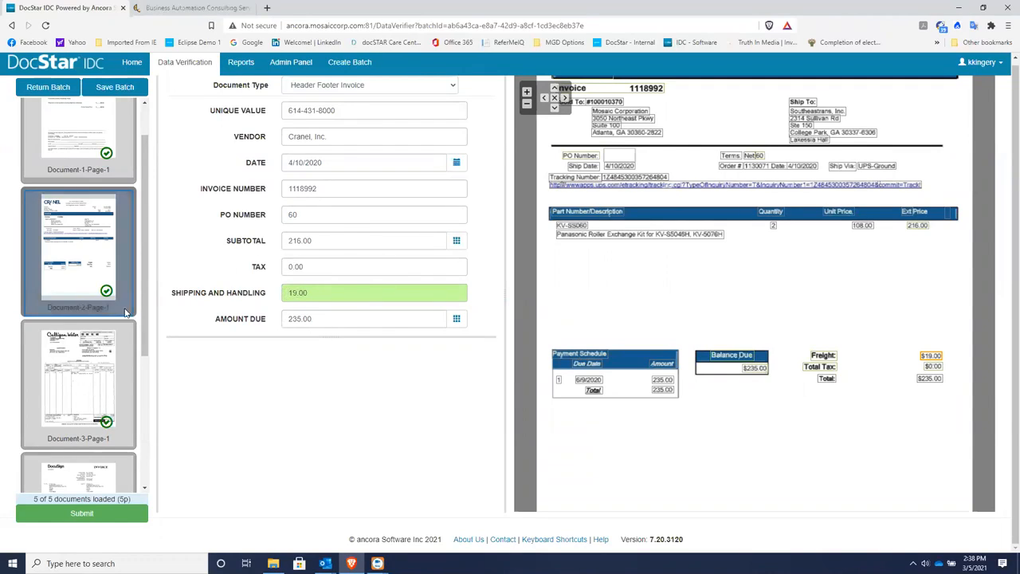
{"action": "mouse_move", "coordinate": [94, 380]}
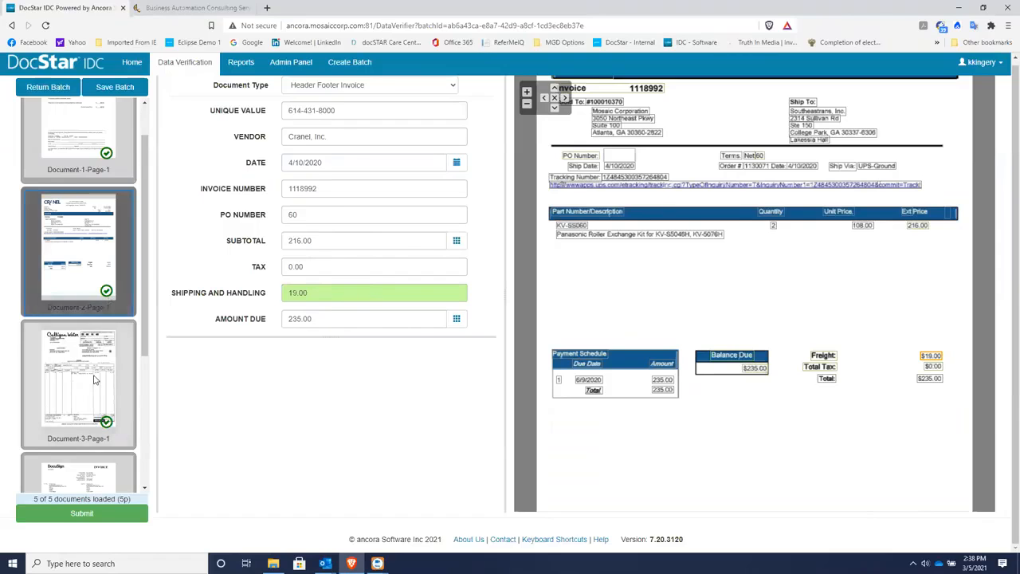
{"action": "left_click", "coordinate": [78, 383]}
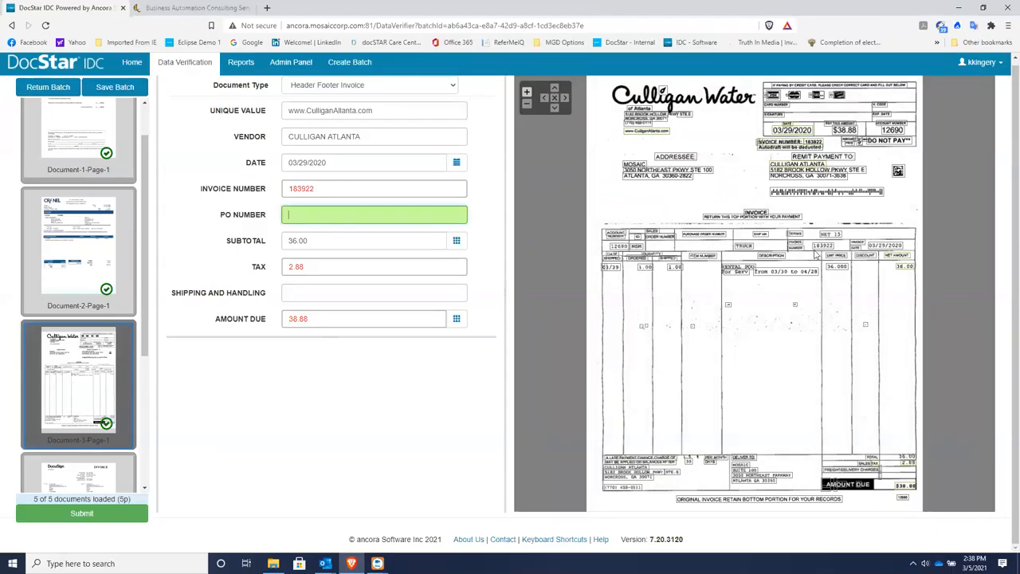
{"action": "left_click", "coordinate": [526, 93]}
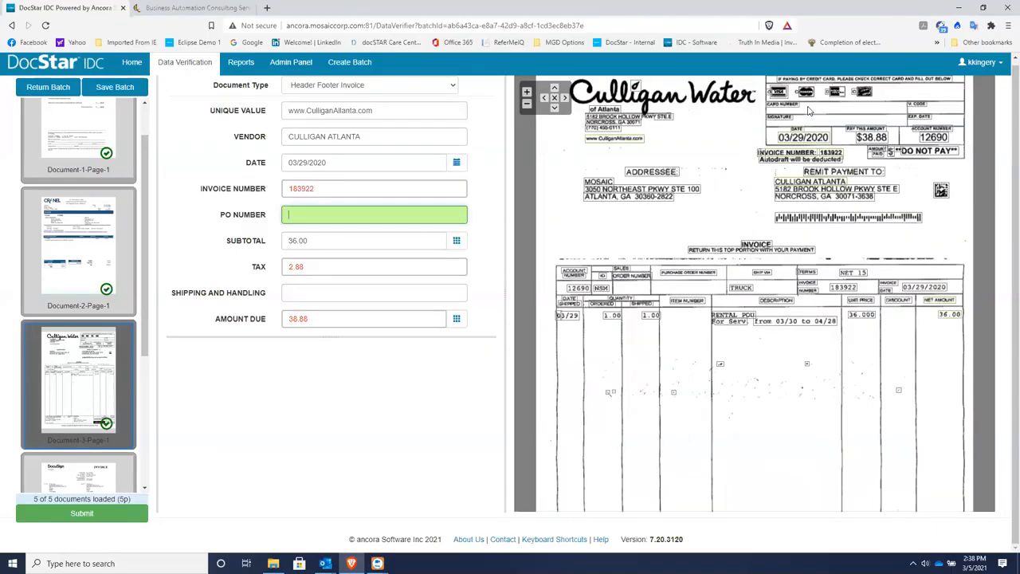
{"action": "left_click", "coordinate": [527, 103]}
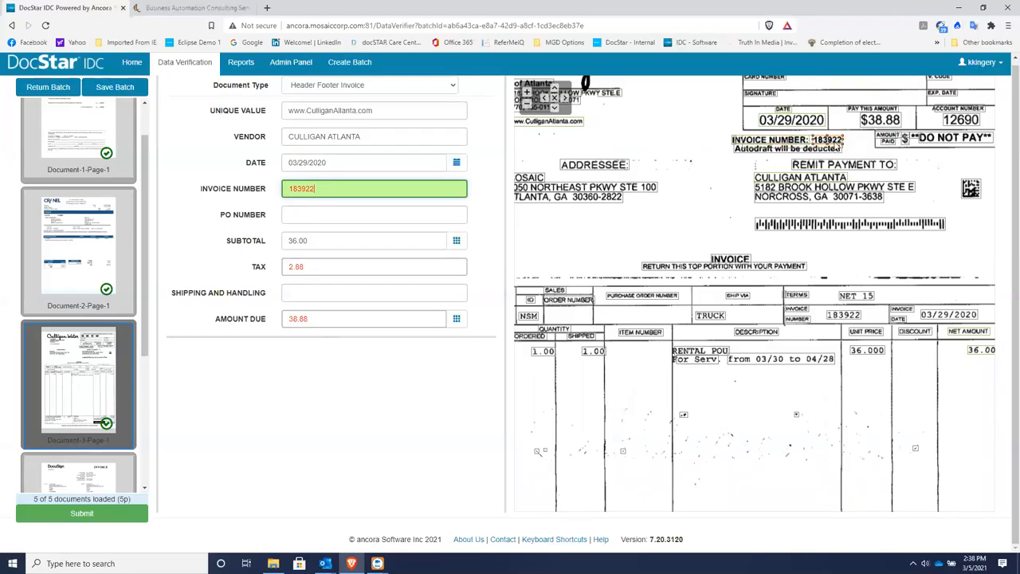
{"action": "left_click", "coordinate": [373, 267]}
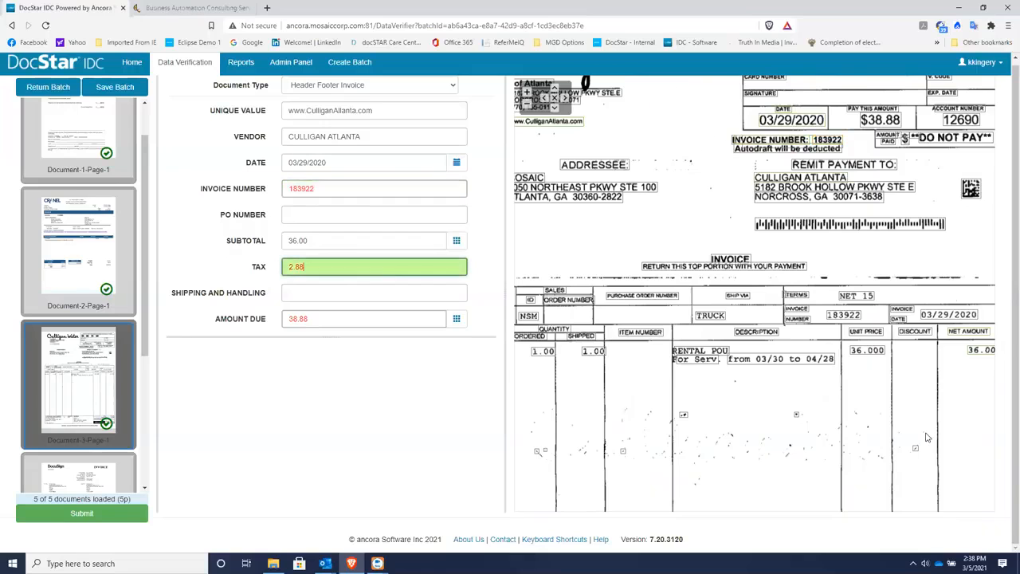
{"action": "scroll", "scroll_direction": "down", "scroll_amount": 3}
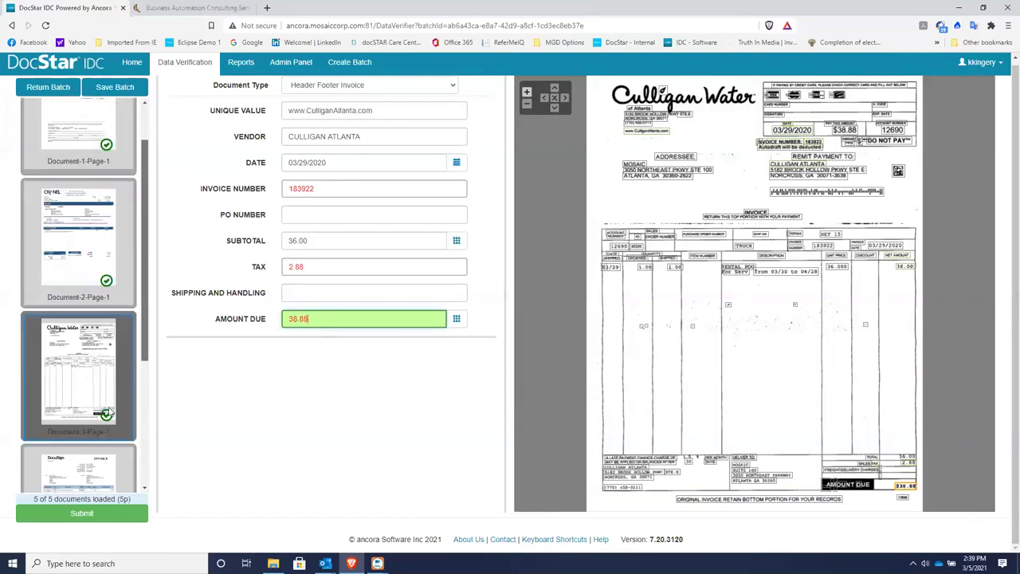
{"action": "scroll", "scroll_direction": "up", "scroll_amount": 3}
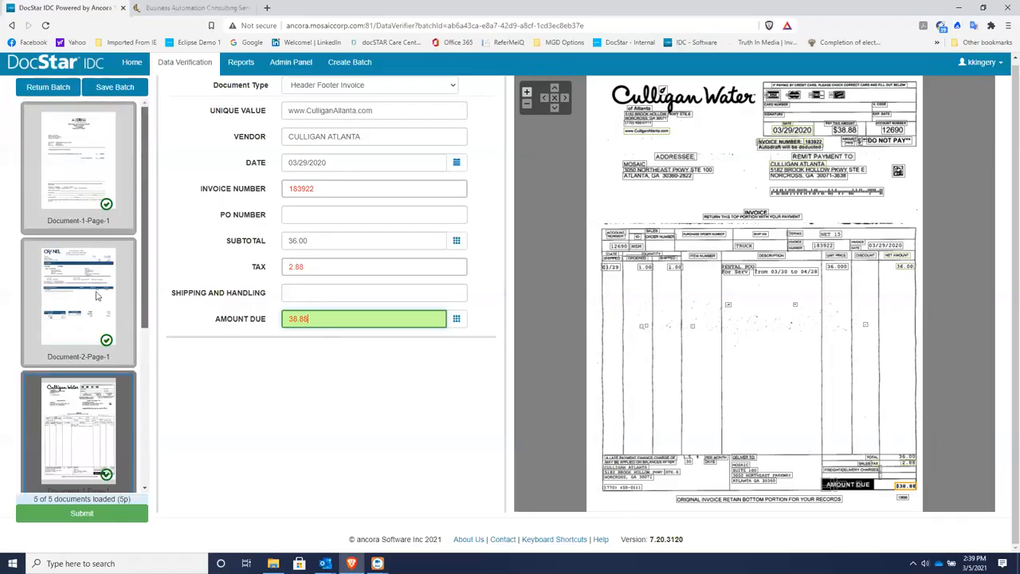
{"action": "scroll", "scroll_direction": "down", "scroll_amount": 3}
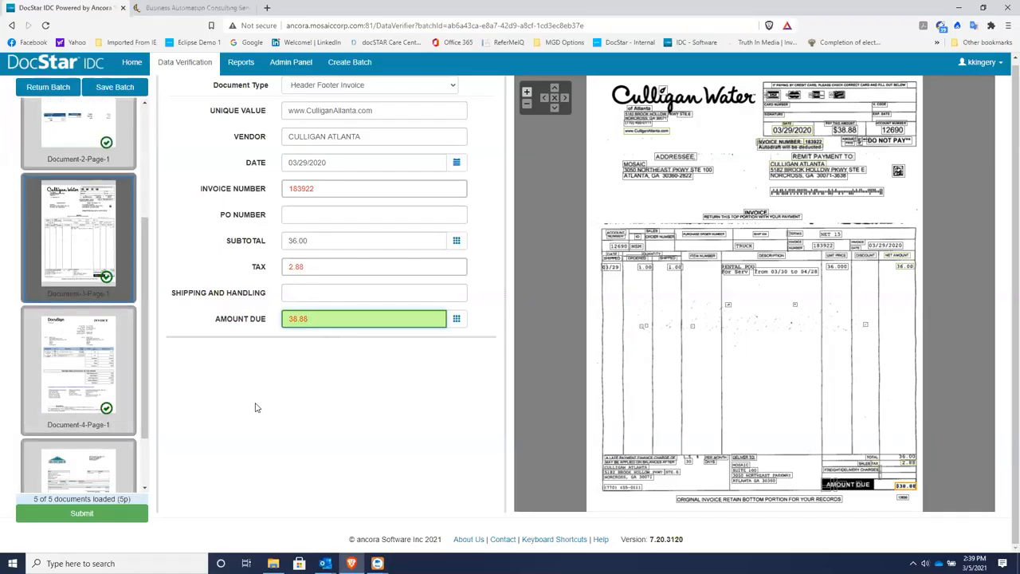
{"action": "mouse_move", "coordinate": [271, 389]}
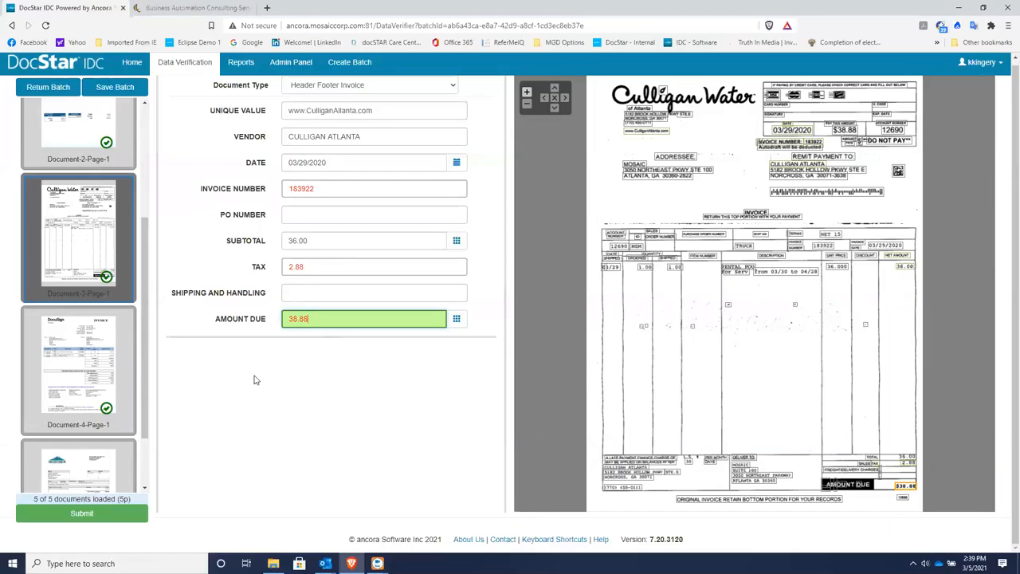
{"action": "mouse_move", "coordinate": [220, 370]}
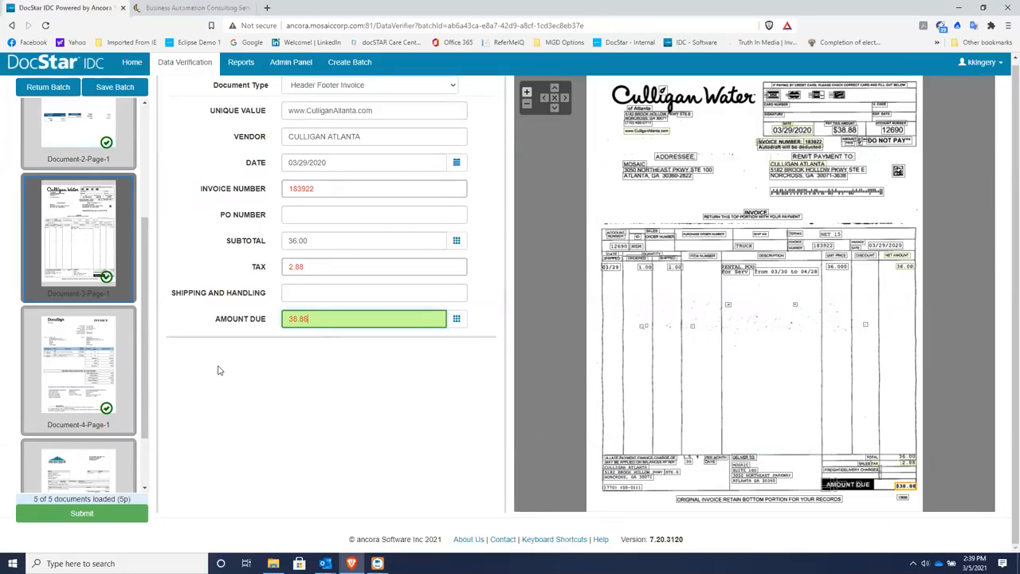
{"action": "scroll", "scroll_direction": "down", "scroll_amount": 3}
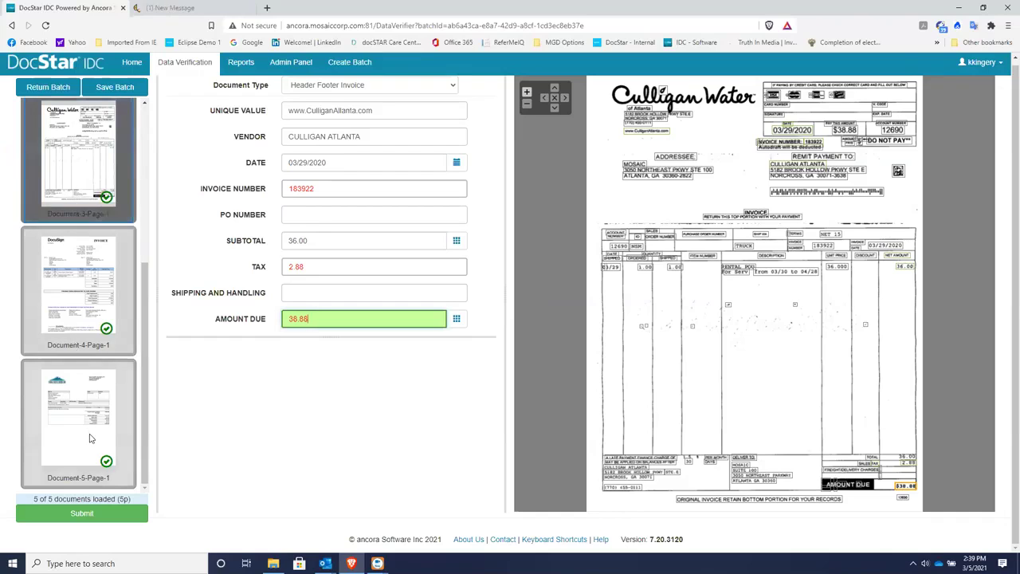
{"action": "mouse_move", "coordinate": [104, 314]}
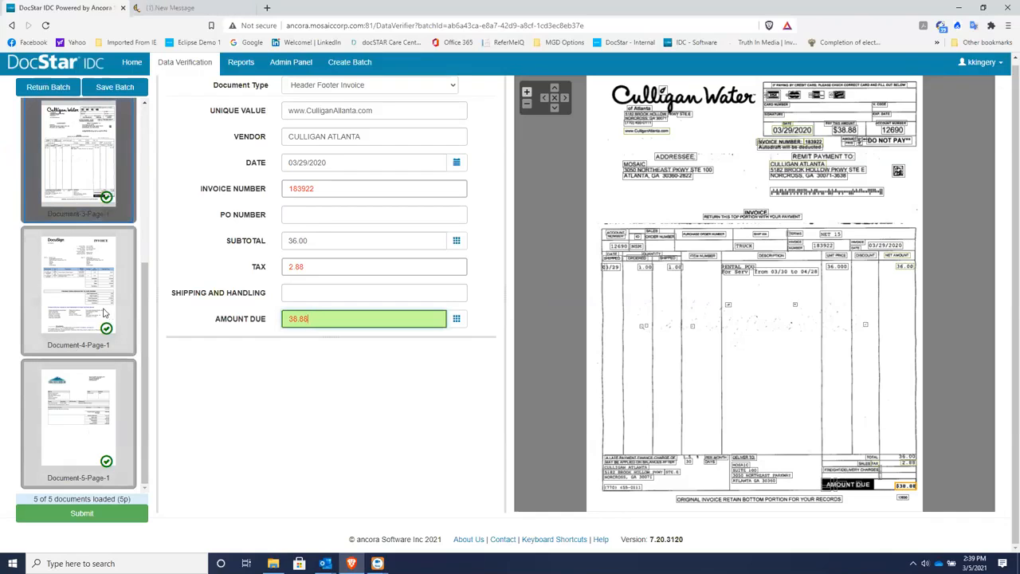
{"action": "mouse_move", "coordinate": [315, 338]}
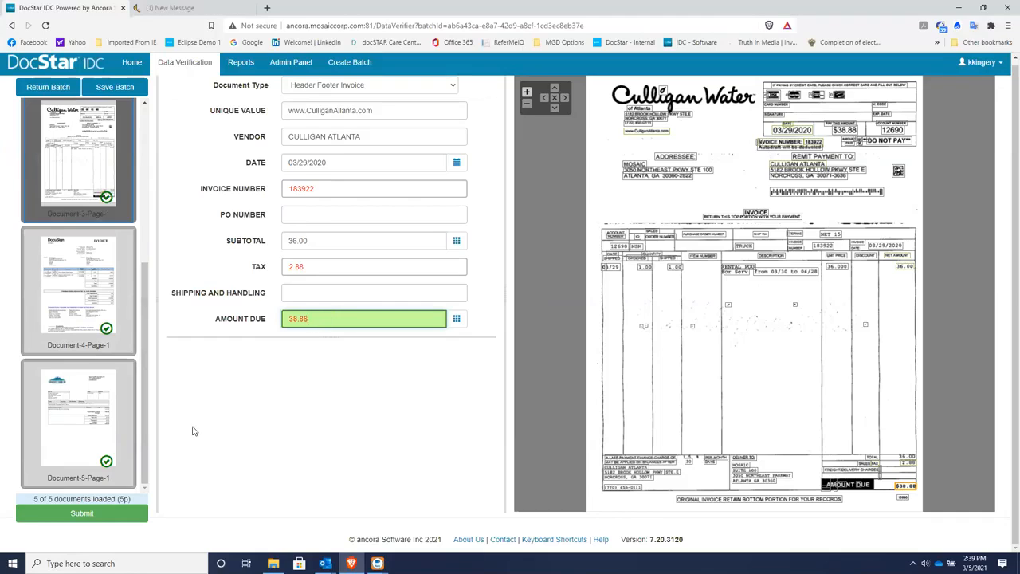
{"action": "mouse_move", "coordinate": [205, 423]}
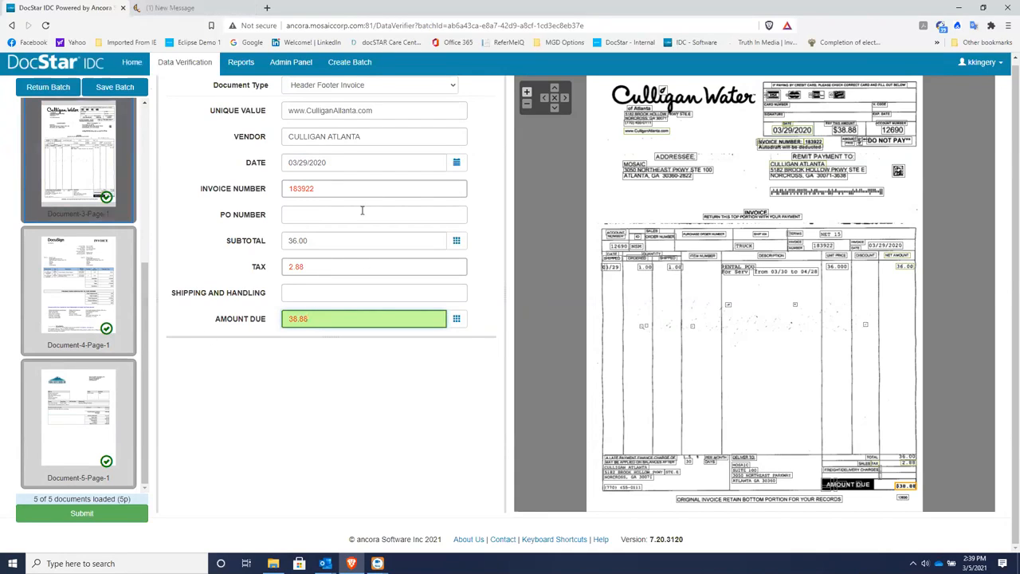
{"action": "left_click", "coordinate": [192, 8]}
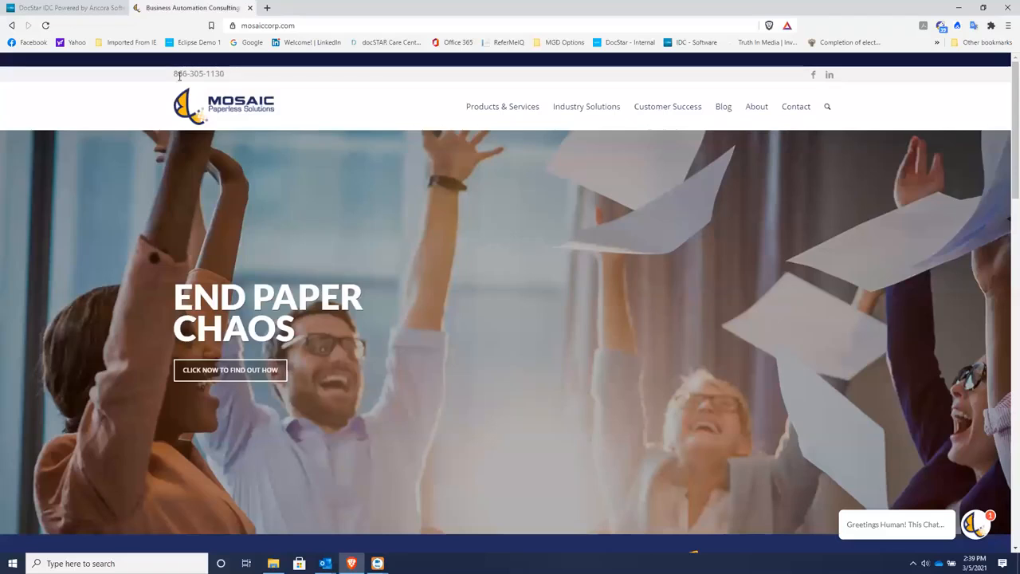
{"action": "mouse_move", "coordinate": [231, 83]}
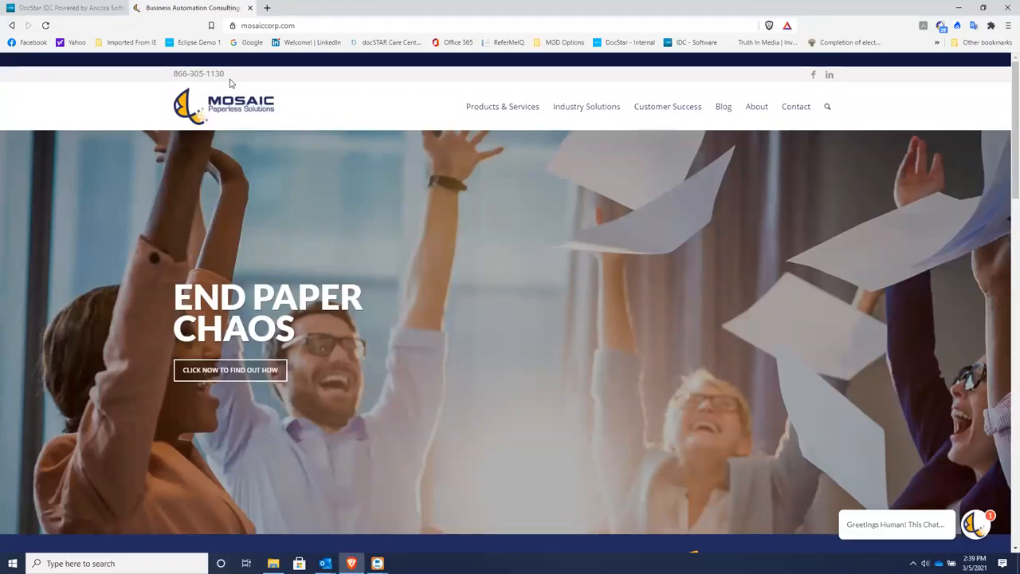
{"action": "mouse_move", "coordinate": [751, 19]}
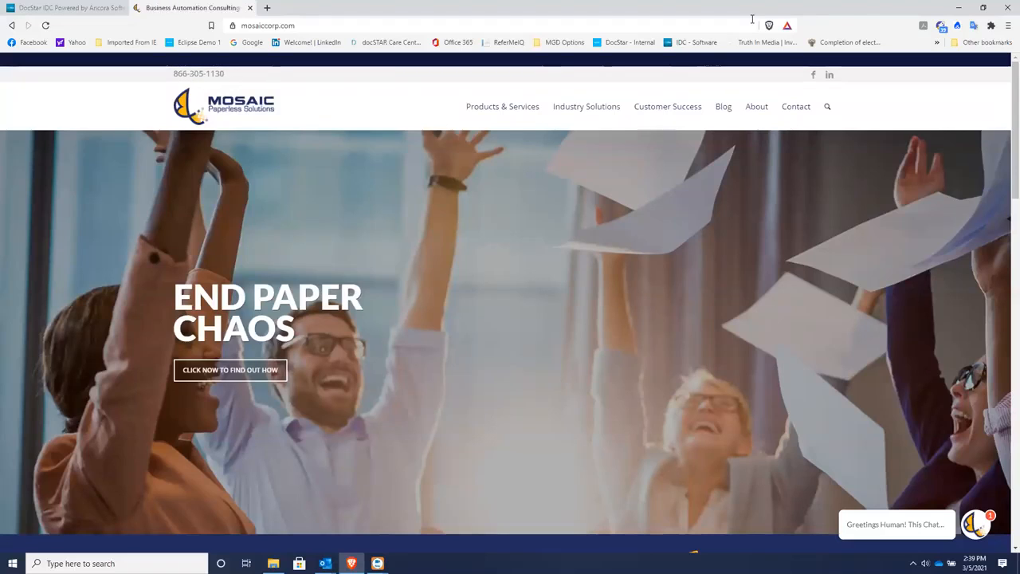